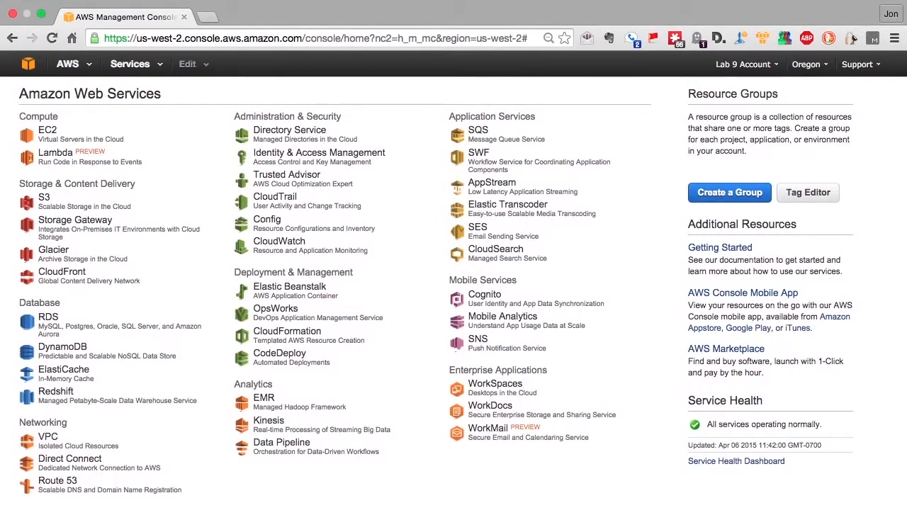
mouse_move(80, 415)
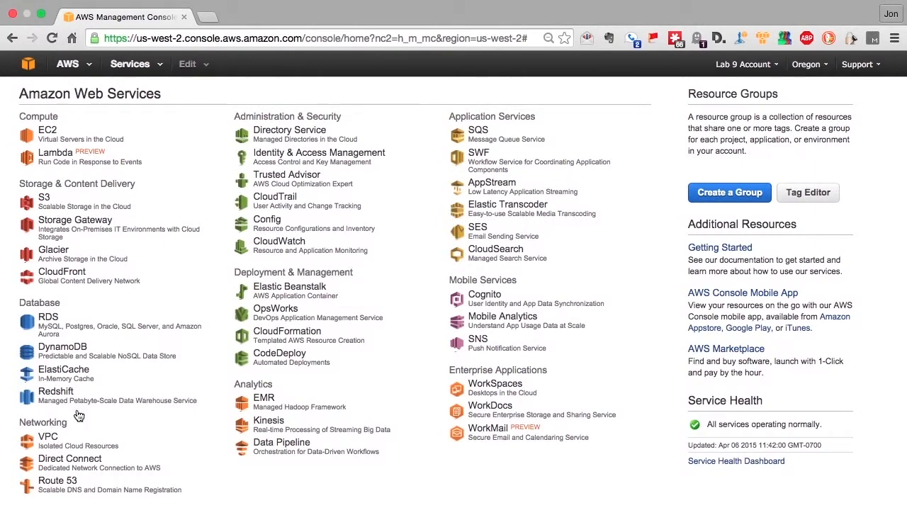
- Pin EC2 and VPC as one-click shortcuts in the console navigation bar
left_click(187, 64)
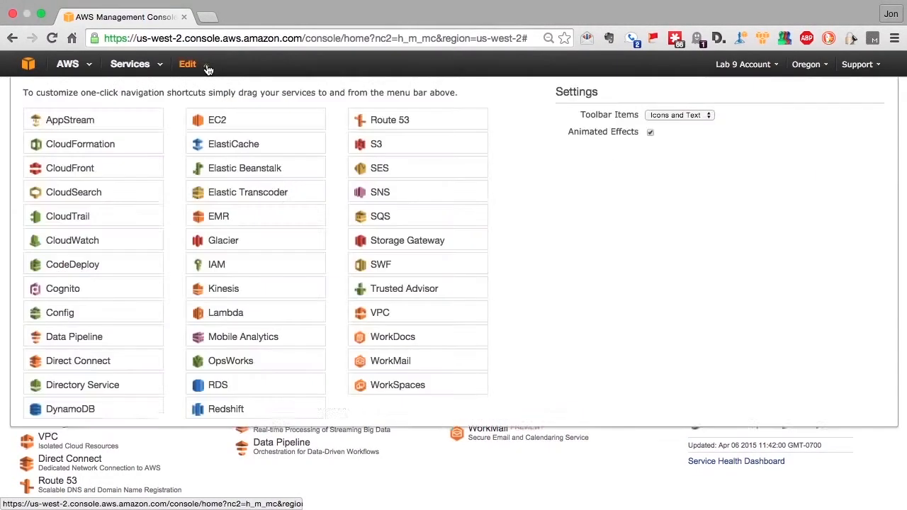
left_click_drag(218, 119, 201, 64)
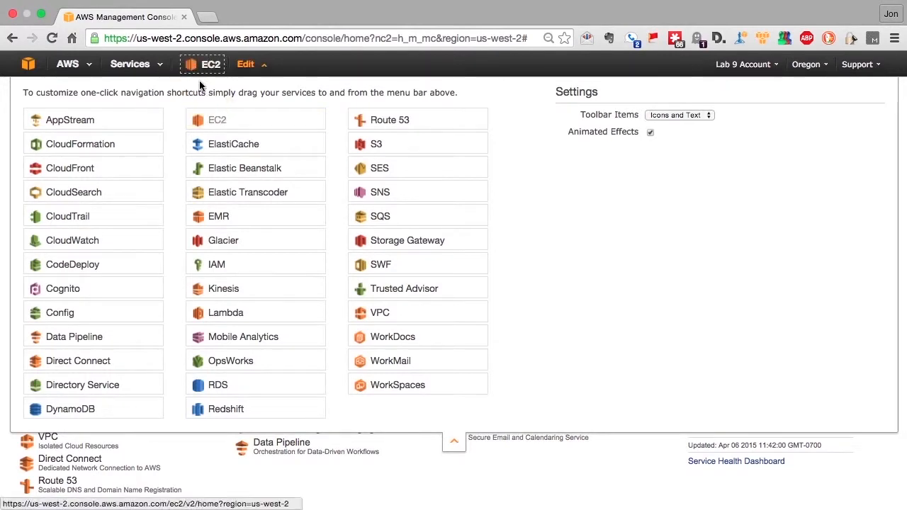
left_click_drag(379, 313, 284, 63)
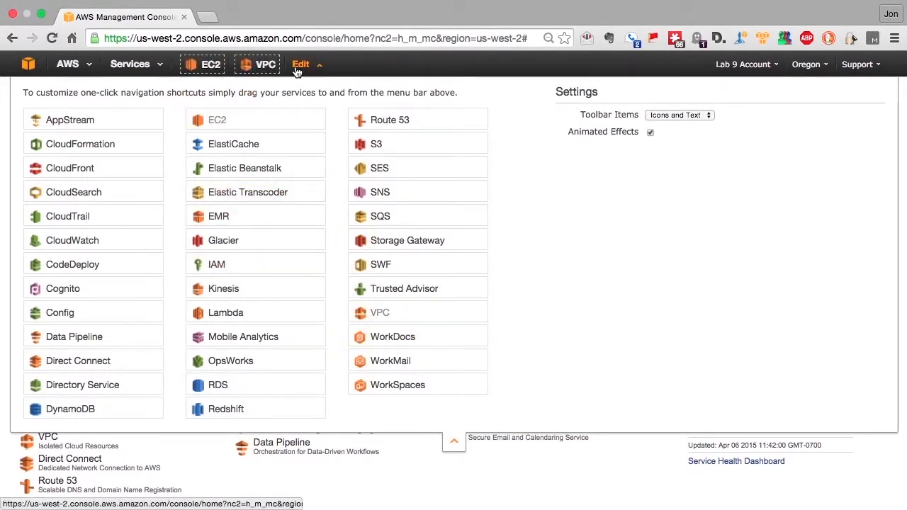
left_click(300, 65)
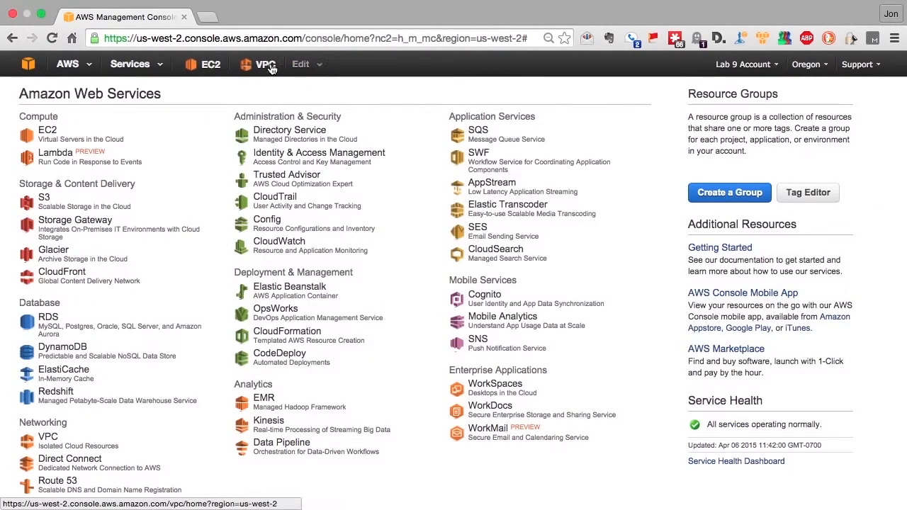
- Create a VPC named Lab VPC with CIDR block 10.23.0.0/16 from Your VPCs
left_click(265, 64)
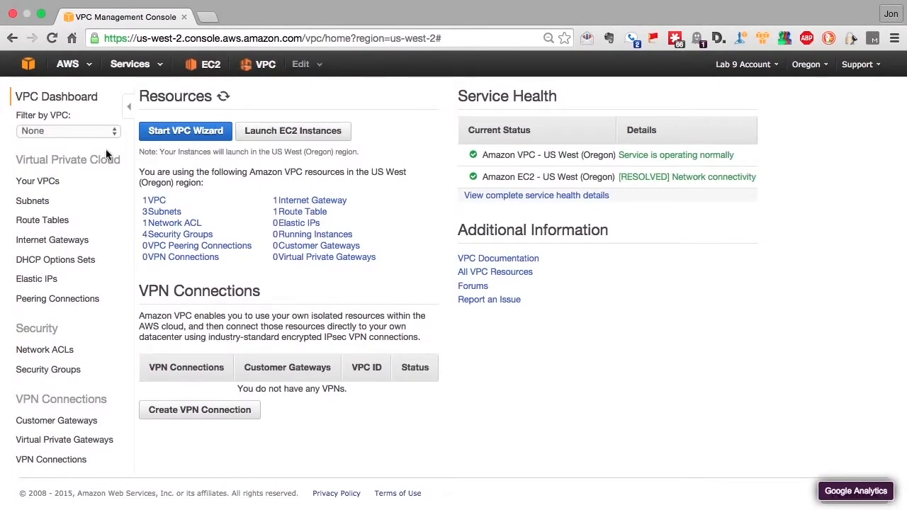
left_click(37, 181)
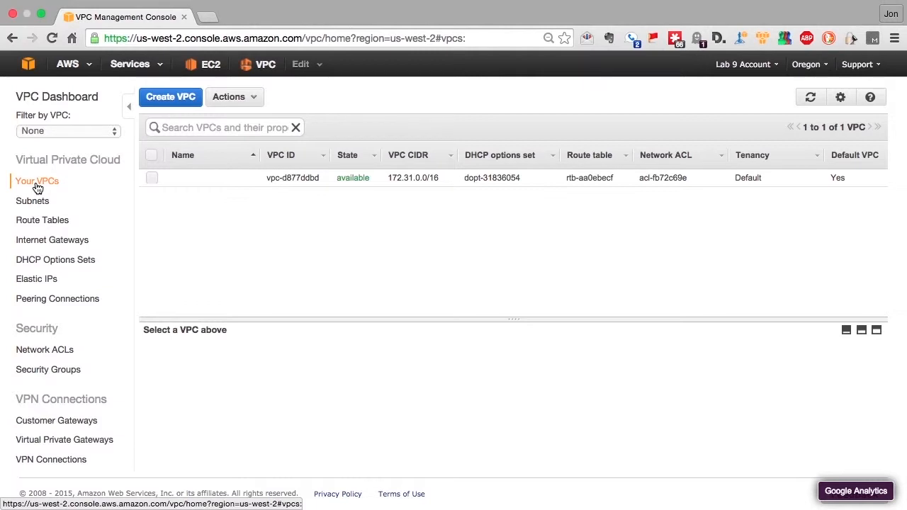
left_click(170, 97)
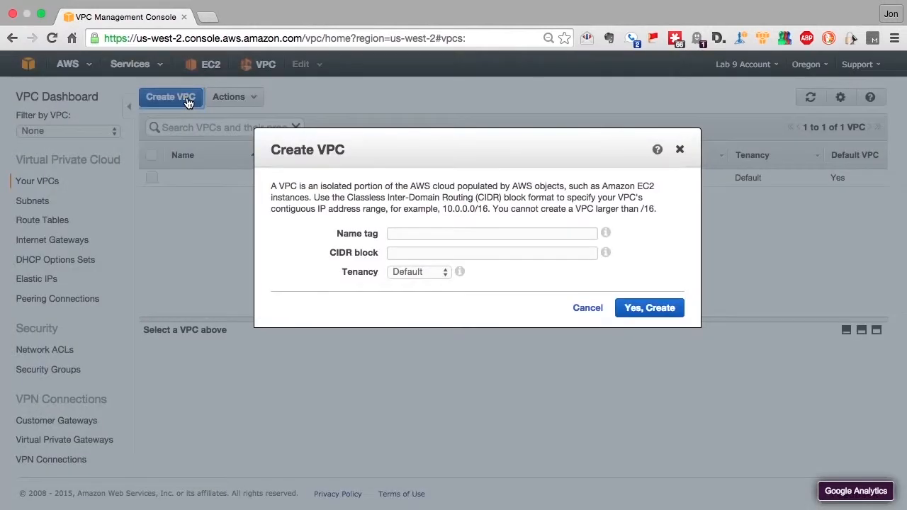
type("L")
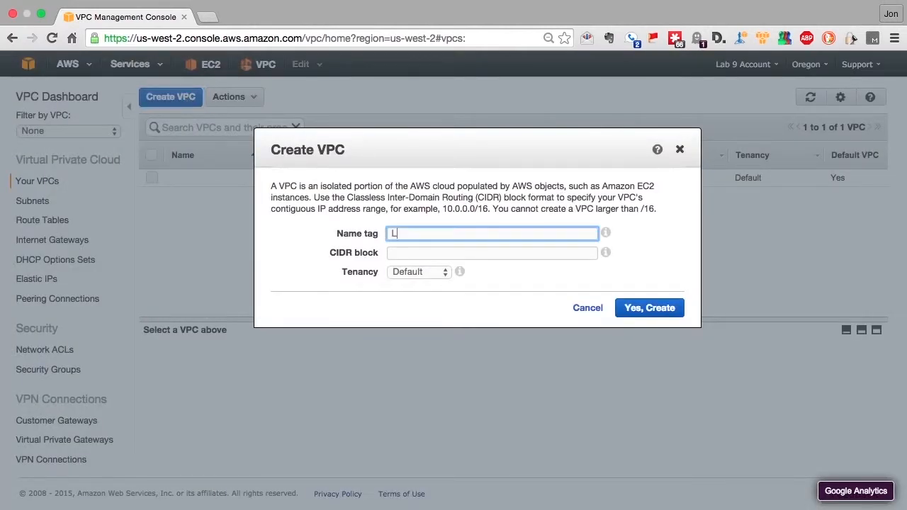
type("ab VPC")
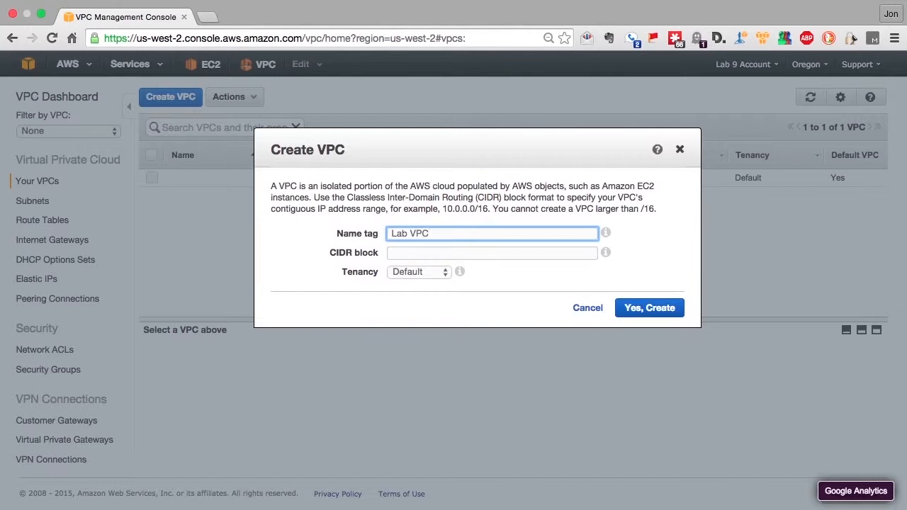
type("10.23.0.0/16")
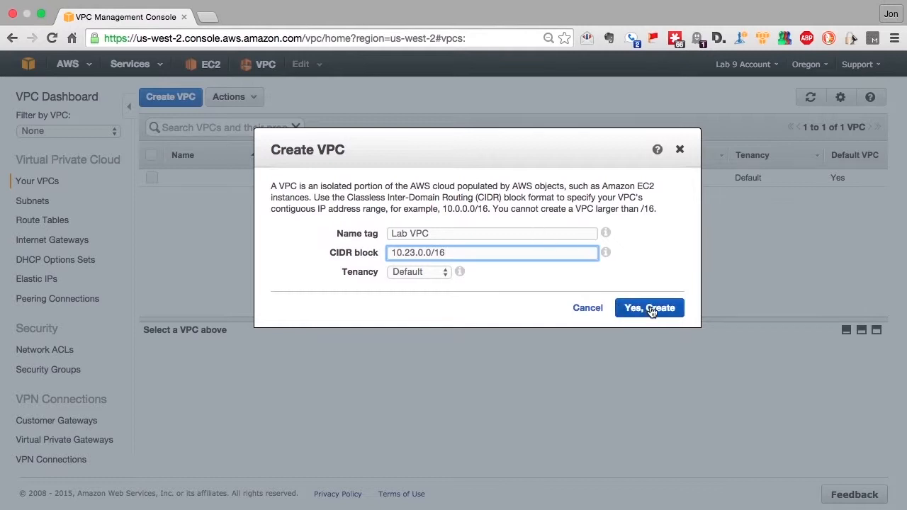
left_click(649, 307)
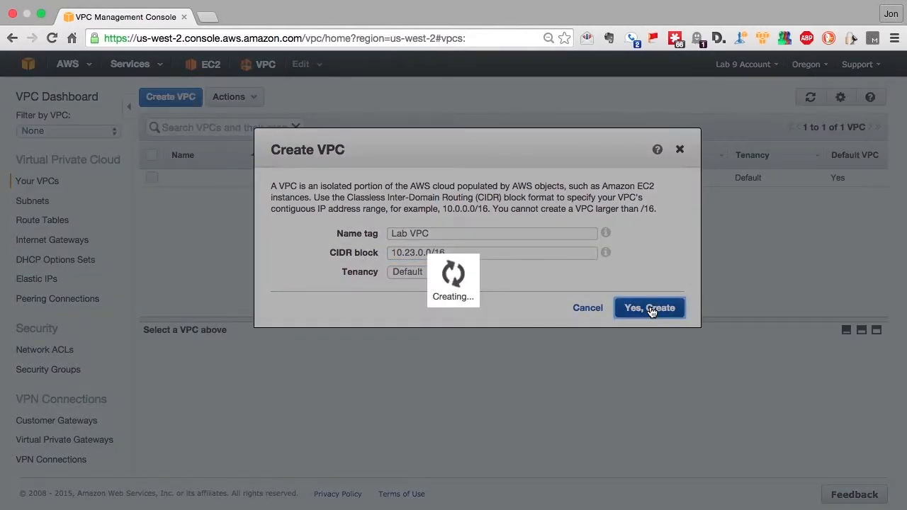
left_click(649, 308)
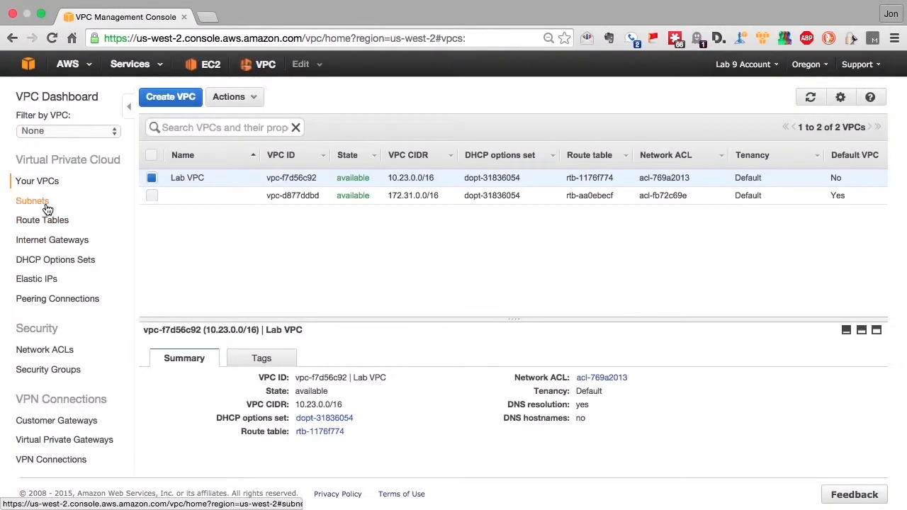
- Create subnet PubSub-AZ-A in Lab VPC, us-west-2a, CIDR 10.23.0.0/24
left_click(33, 202)
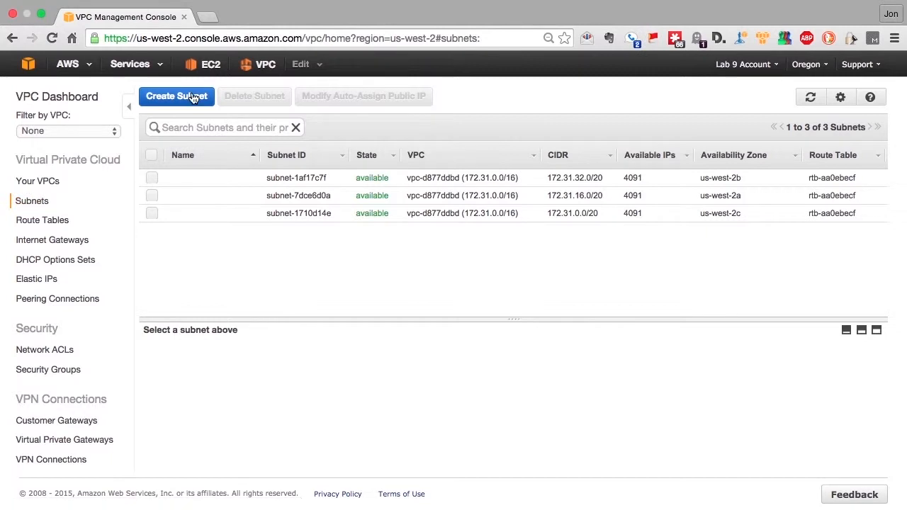
left_click(175, 96)
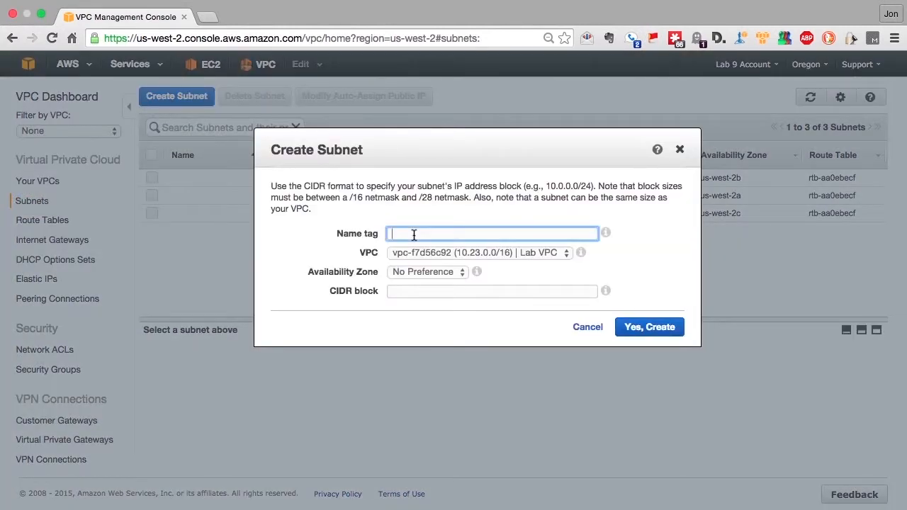
type("Pu")
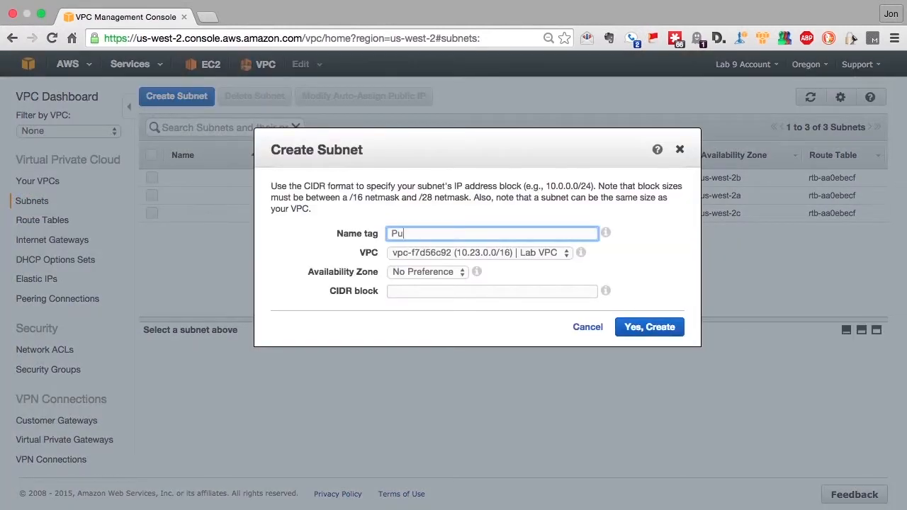
type("bSub-")
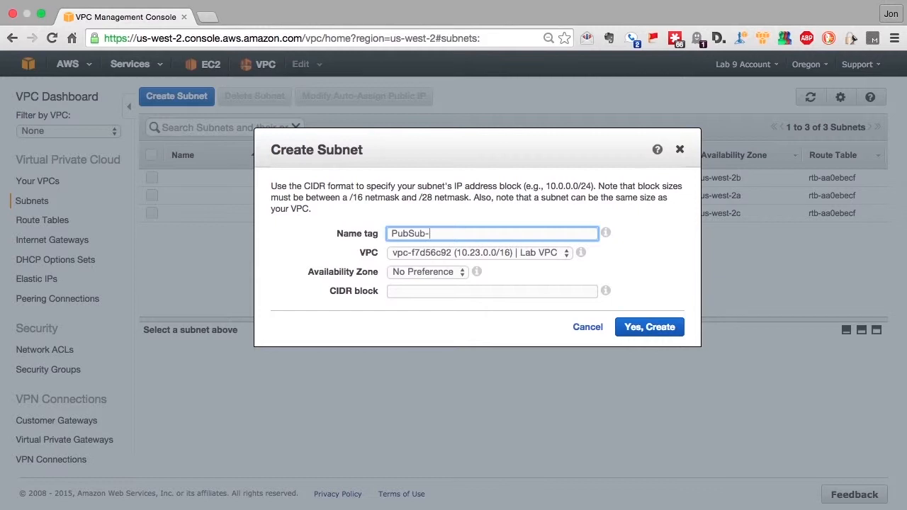
type("AZ-A")
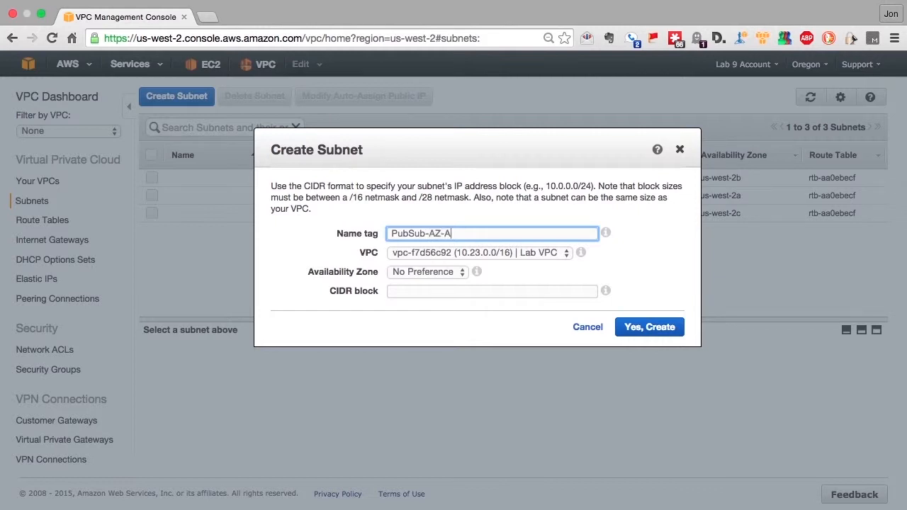
left_click(428, 272)
type("10")
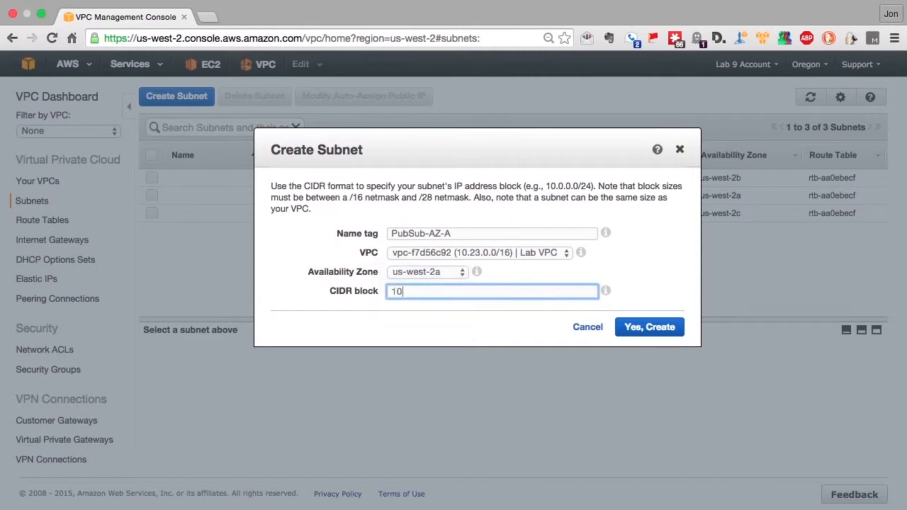
type(".23.0.0/24")
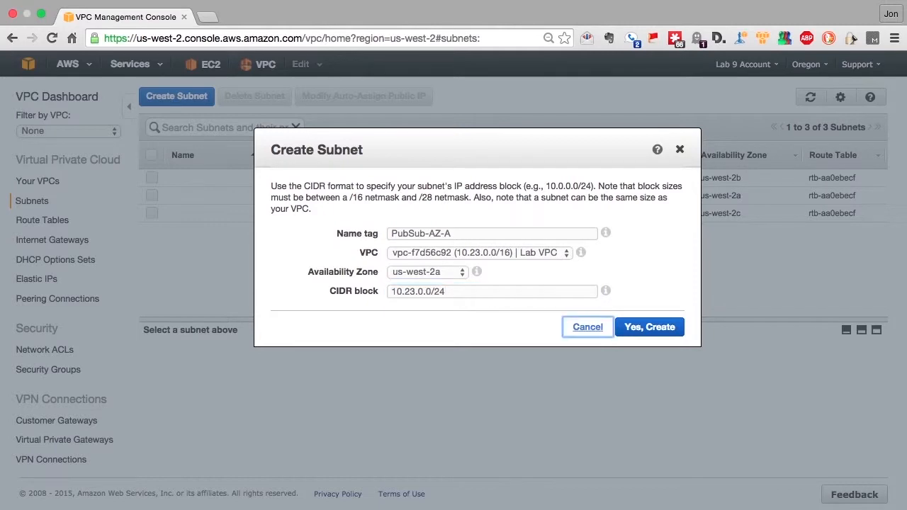
left_click(649, 326)
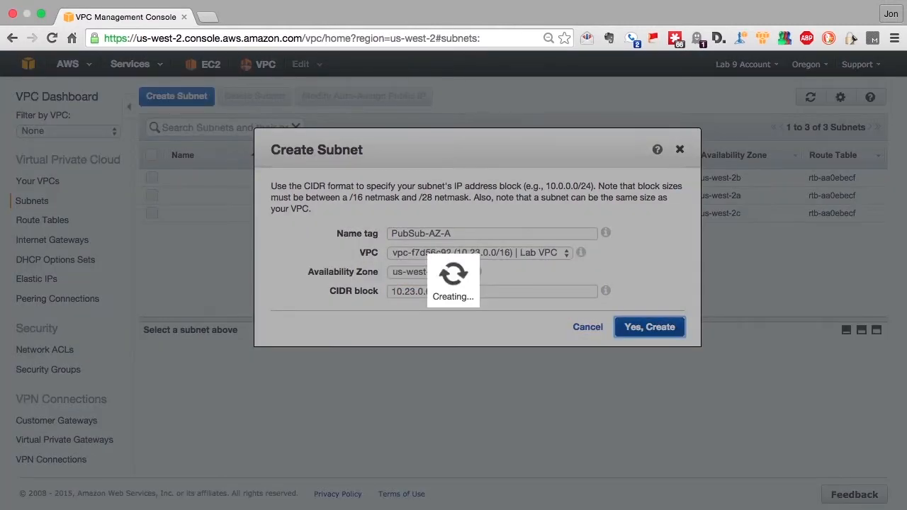
left_click(648, 326)
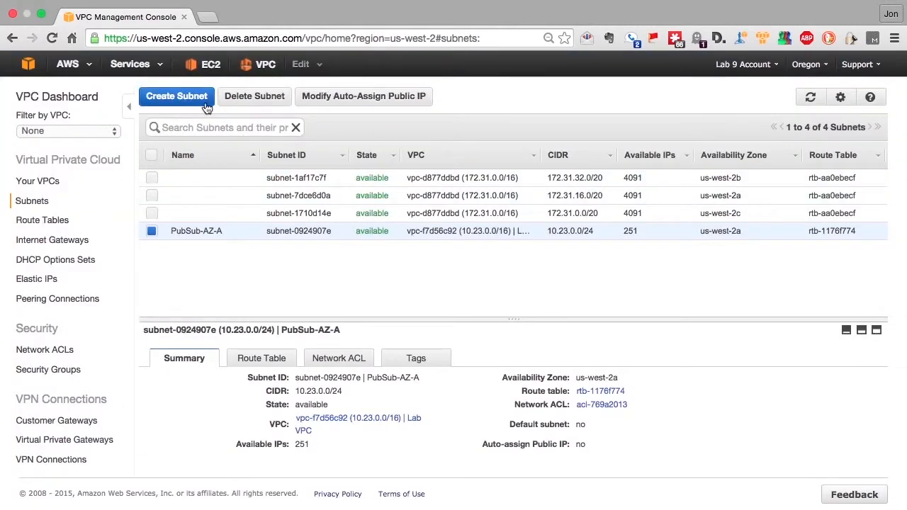
- Create subnet PubSub-AZ-B in Lab VPC, us-west-2b, CIDR 10.23.1.0/24
left_click(176, 97)
type("PubSub-AZ-B")
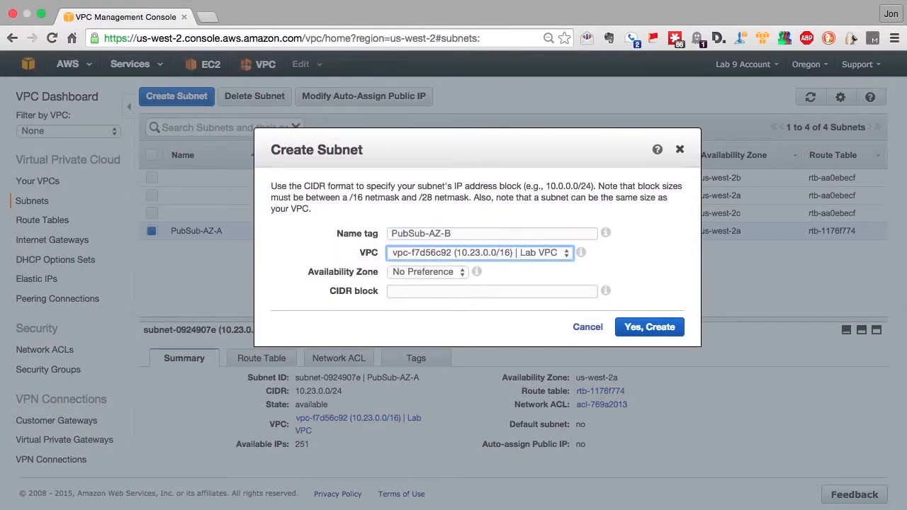
left_click(428, 272)
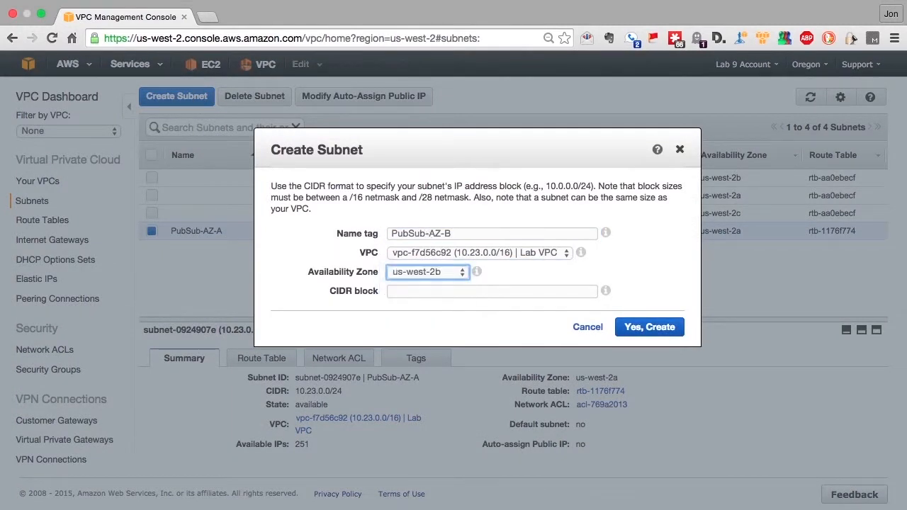
type("10.23.1.")
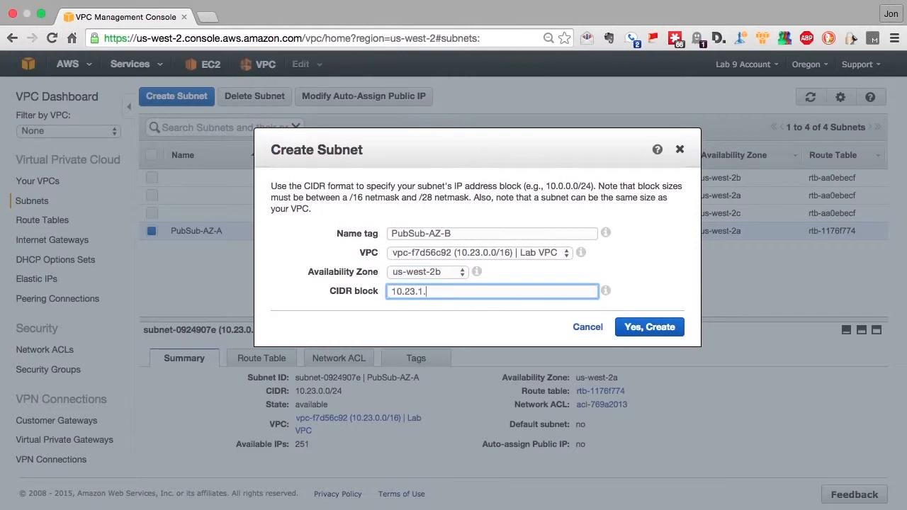
type("0/24")
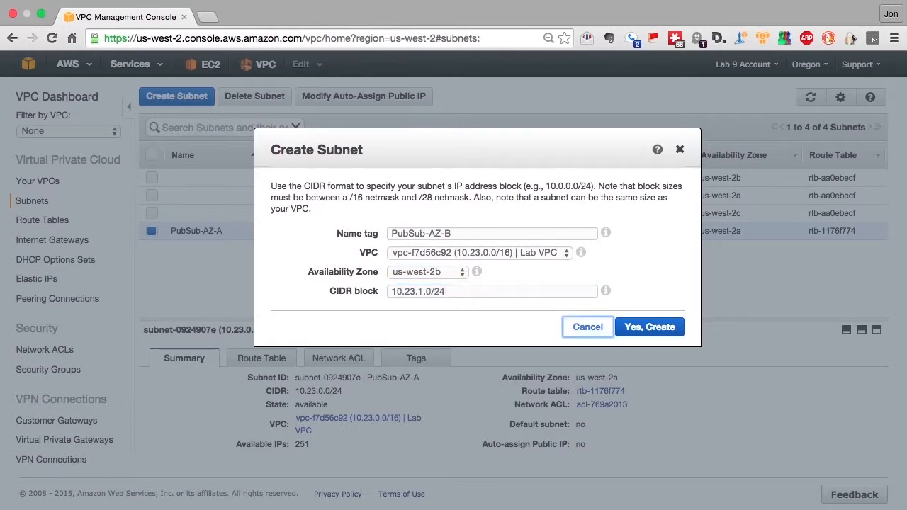
left_click(649, 326)
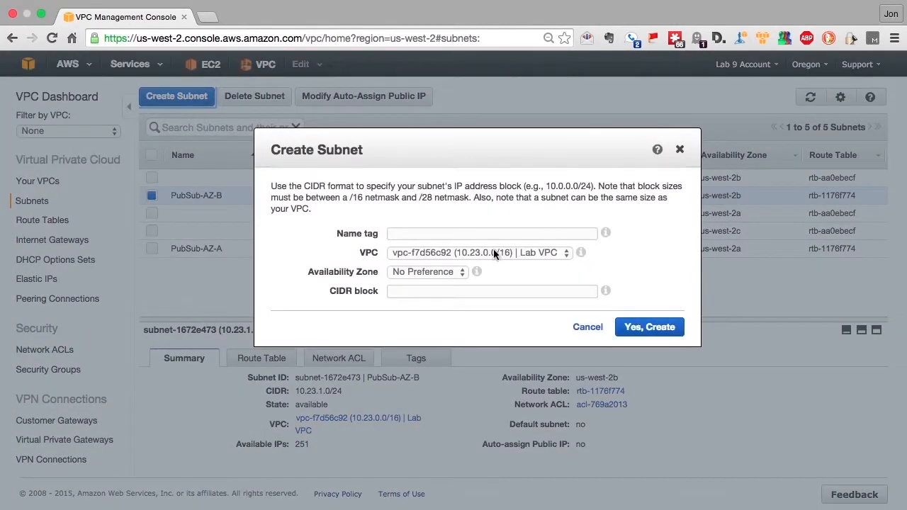
- Create subnet PubSub-AZ-C in Lab VPC, us-west-2c, CIDR 10.23.2.0/24
type("PubSub-AZ-C")
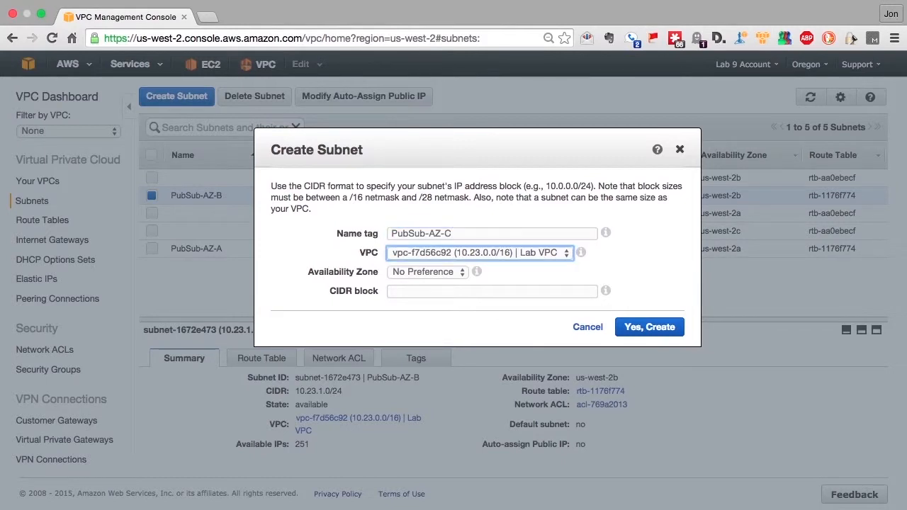
left_click(428, 272)
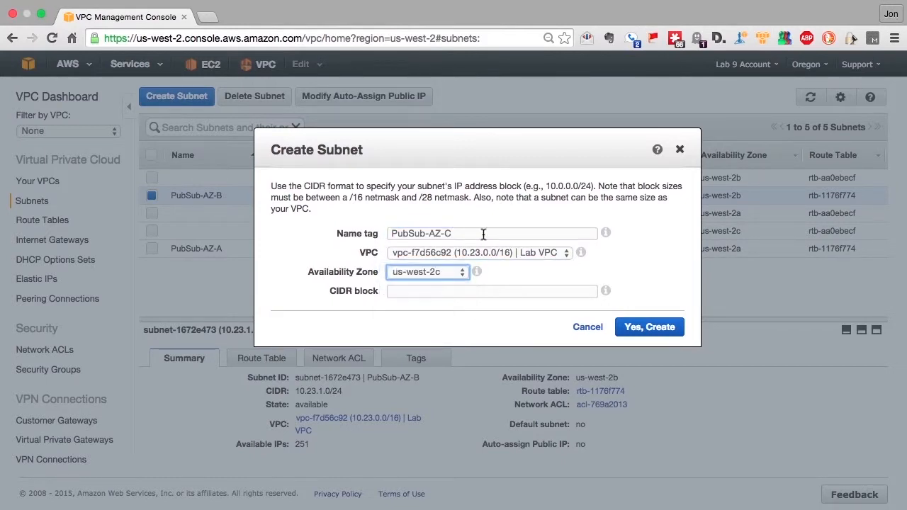
type("10.23.2.")
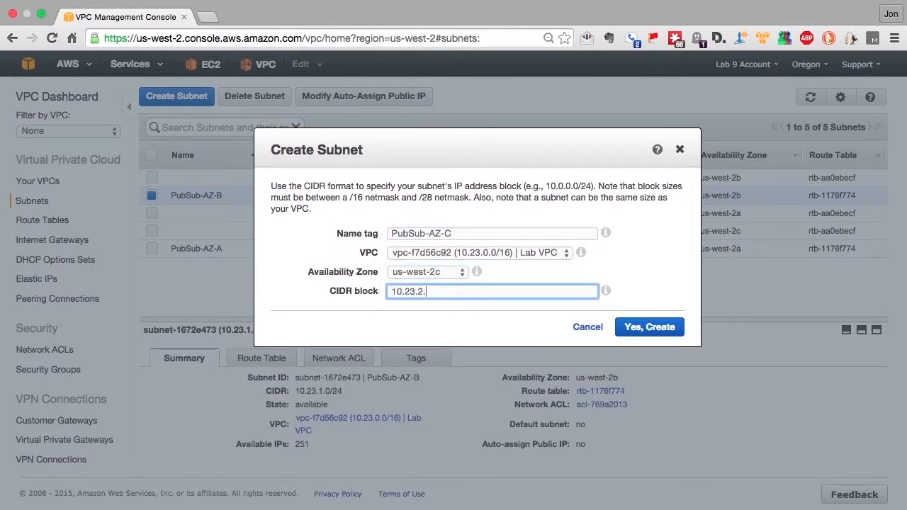
type("0/24")
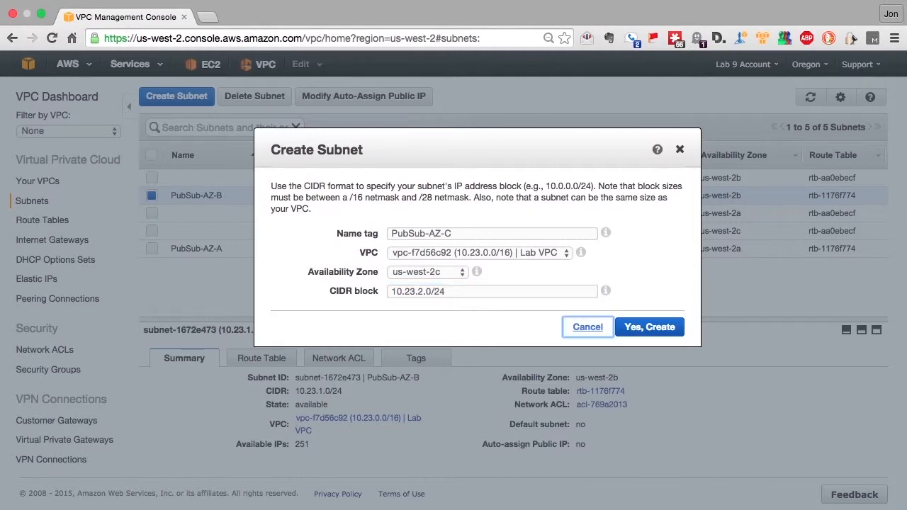
left_click(648, 325)
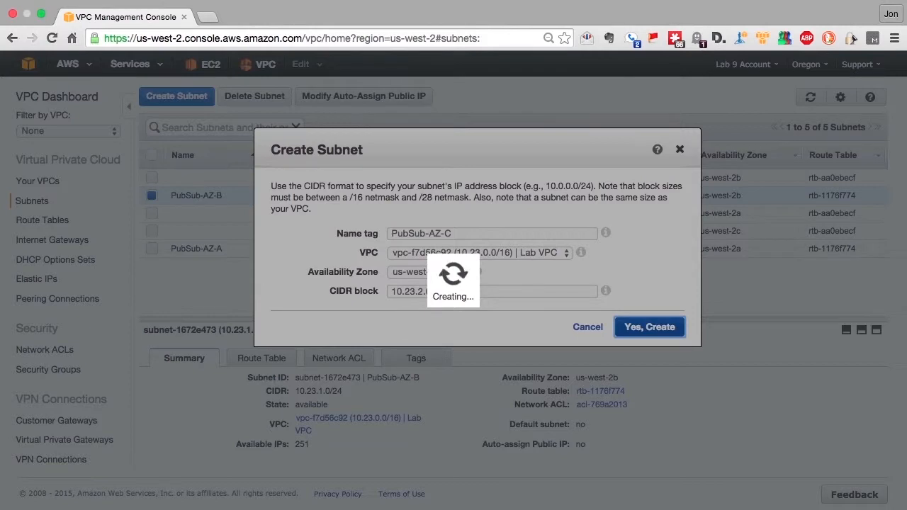
left_click(649, 326)
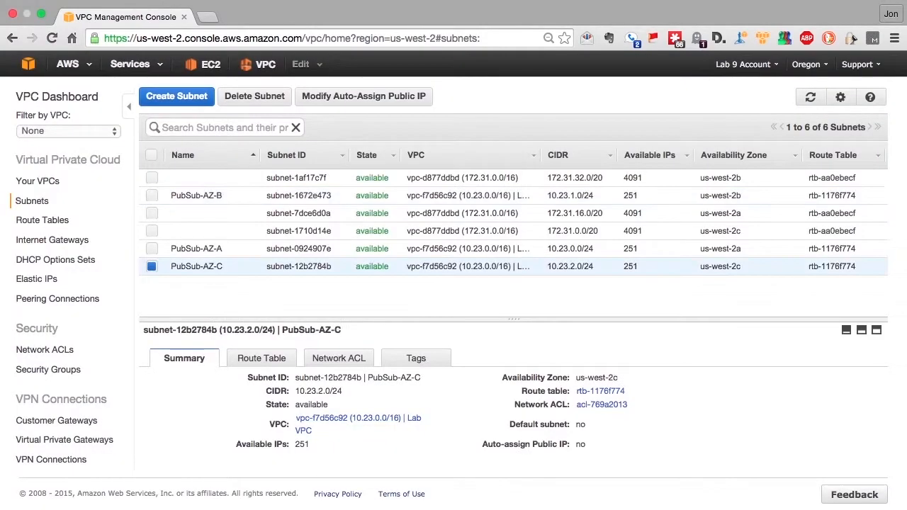
- Create private subnet PrivSub-AZ-A1 in us-west-2a with CIDR 10.23.10.0/24
left_click(254, 154)
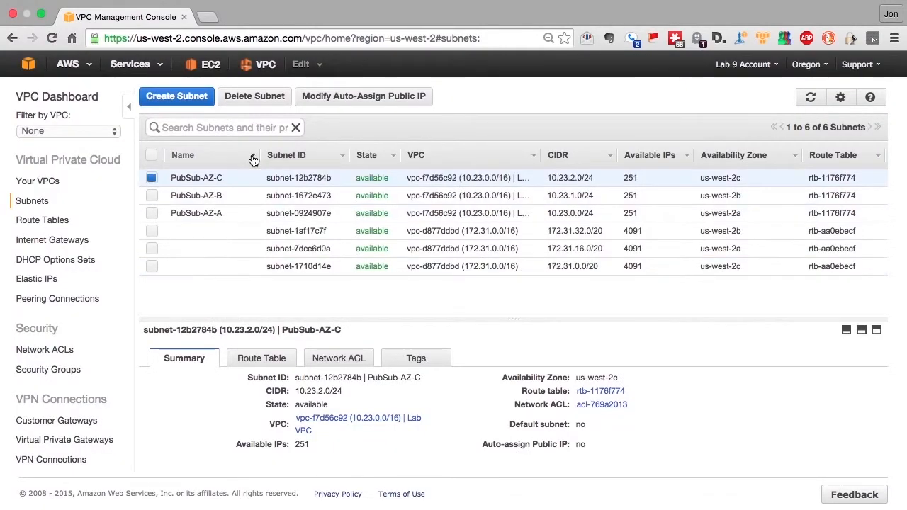
mouse_move(225, 122)
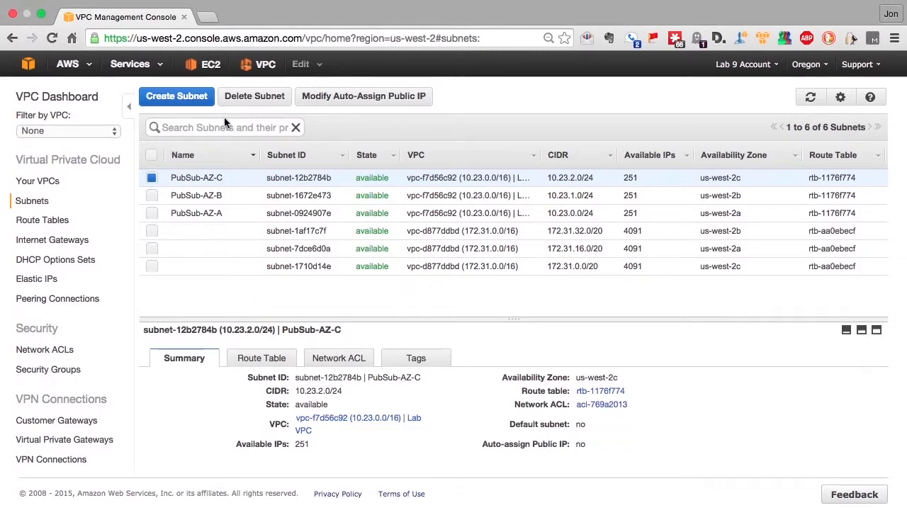
left_click(175, 96)
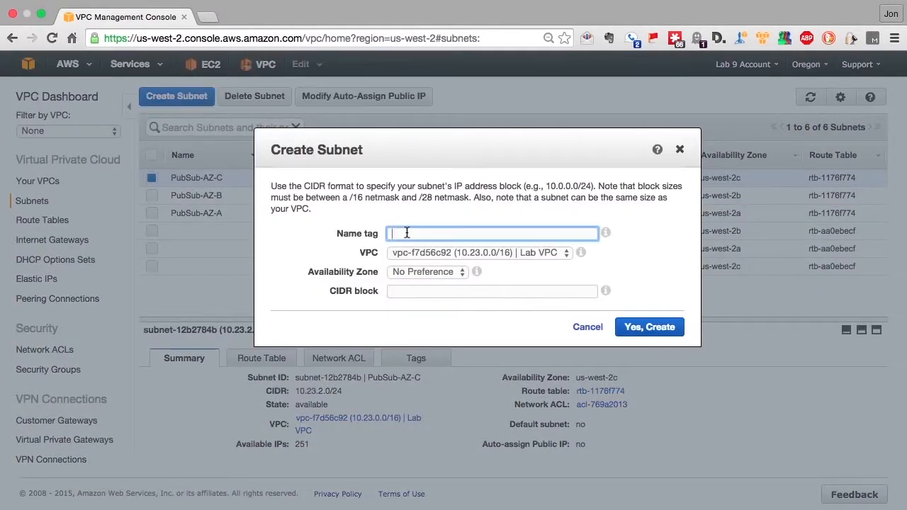
type("PubSub-AZ-A")
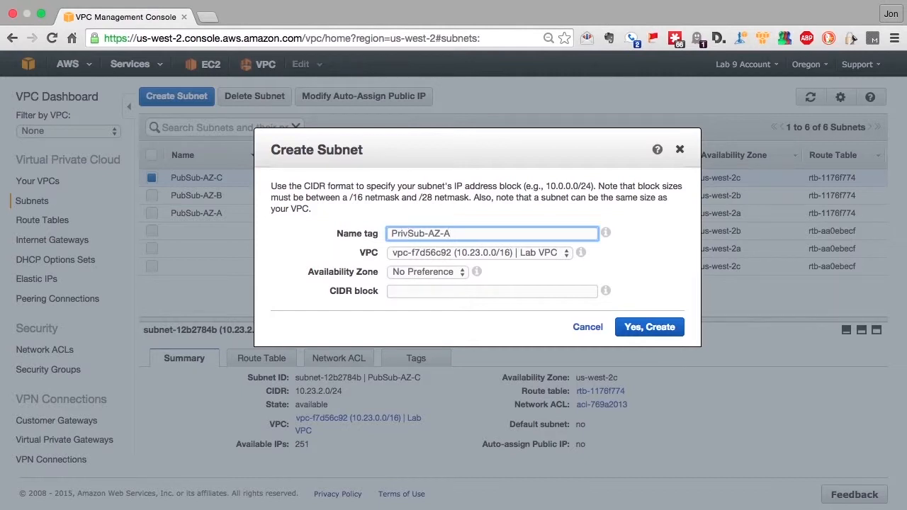
type("1")
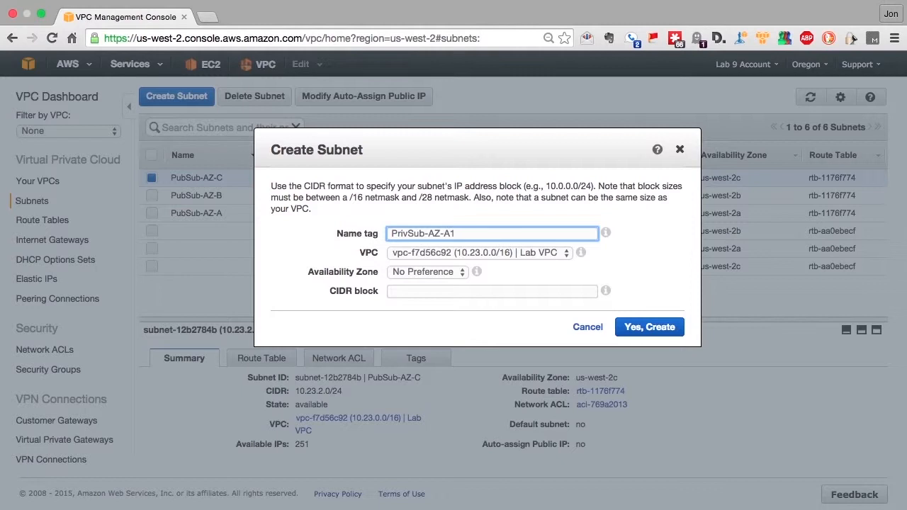
left_click(428, 272)
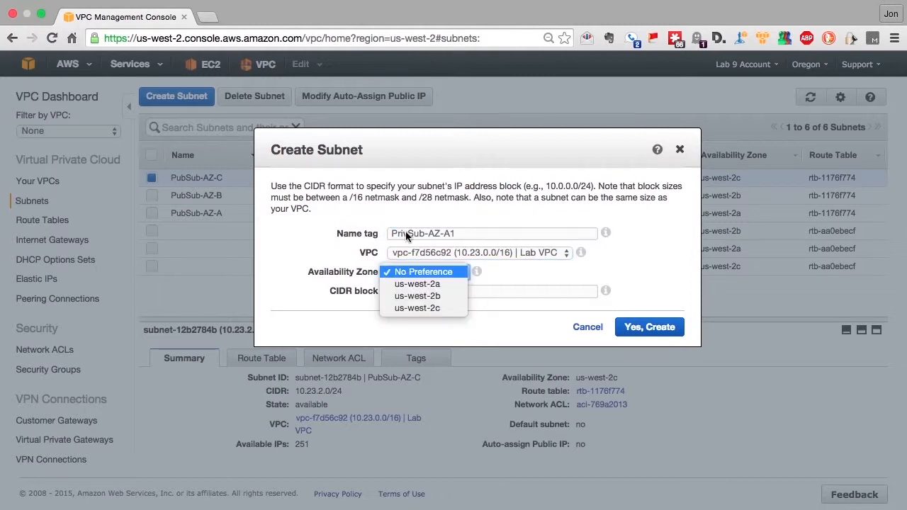
left_click(416, 283)
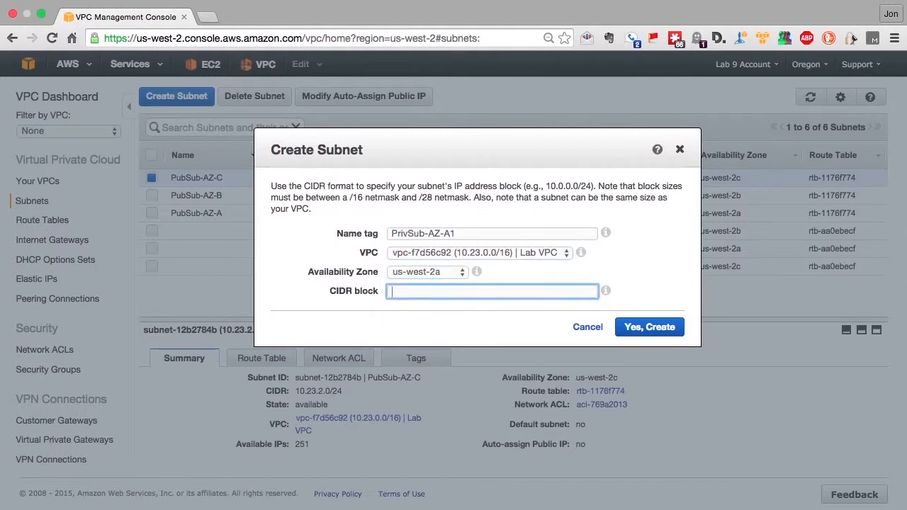
type("10.23")
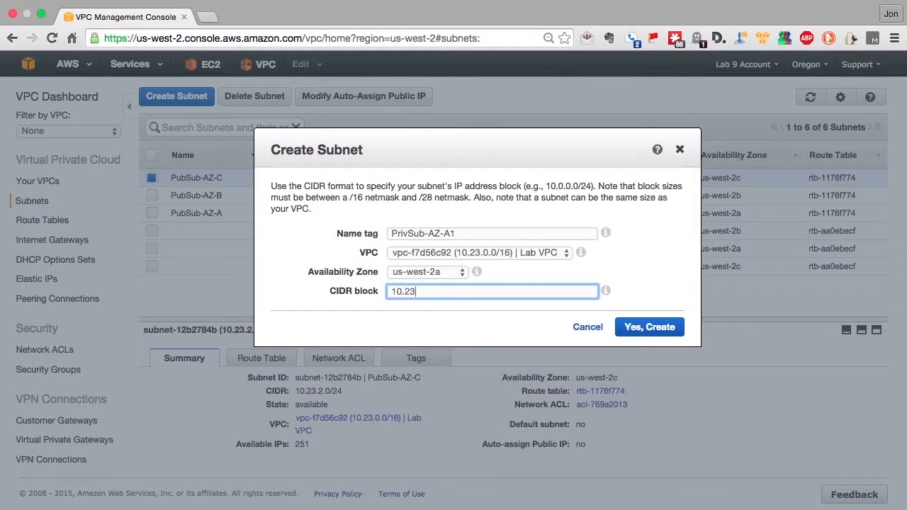
type(".10.")
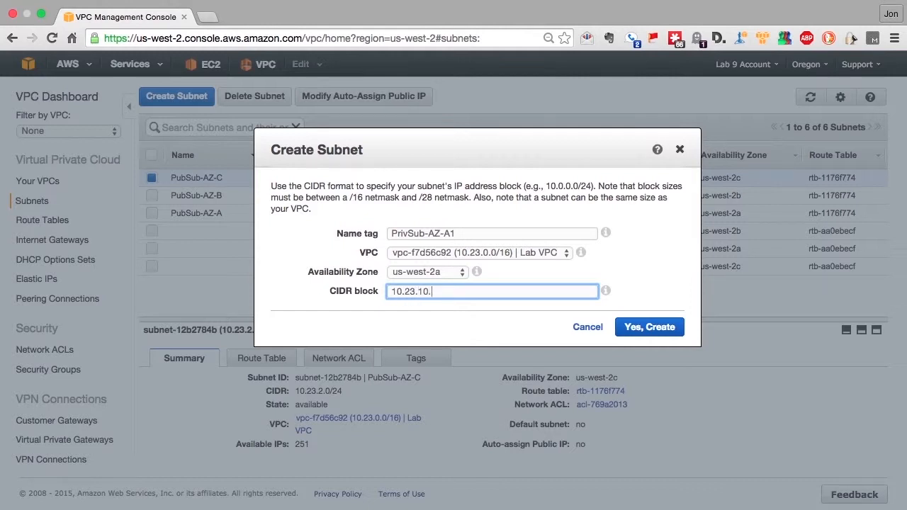
type("0/24")
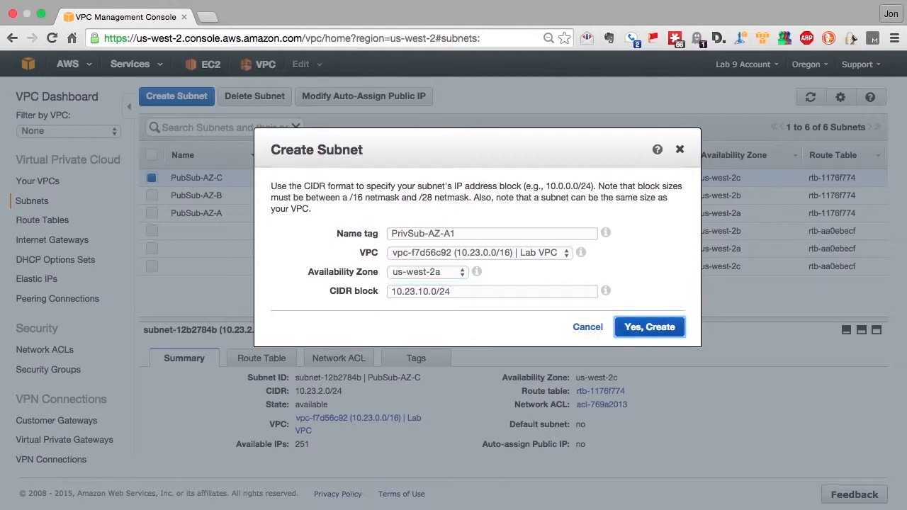
left_click(648, 325)
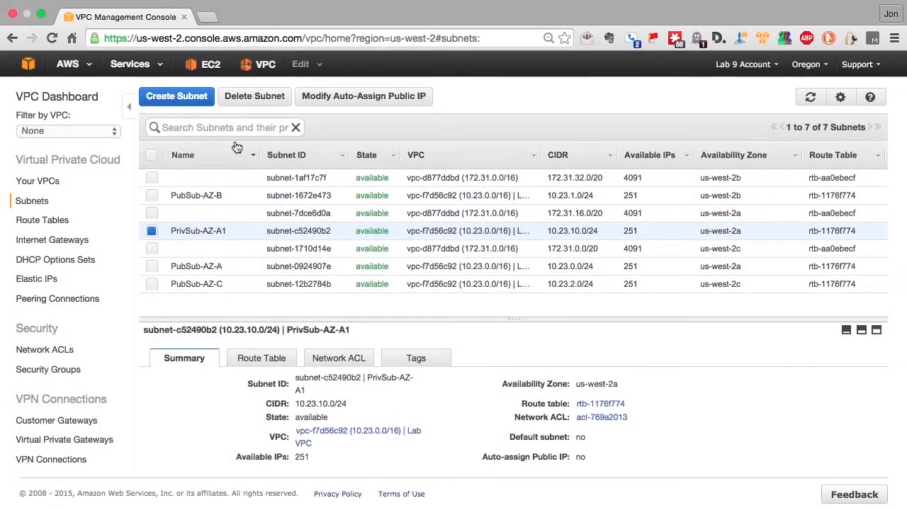
- Create private subnet PrivSub-AZ-B1 in us-west-2b with CIDR 10.23.11.0/24
left_click(175, 96)
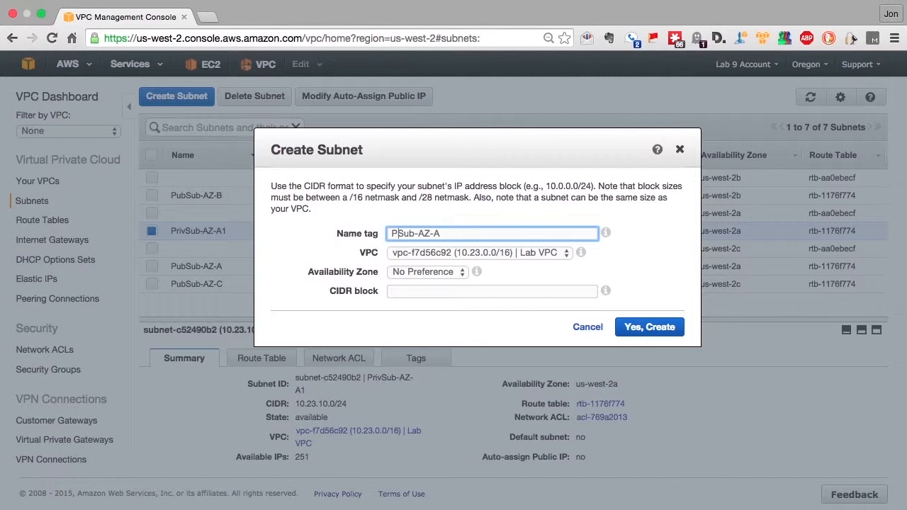
type("PrivSub-AZ-B1")
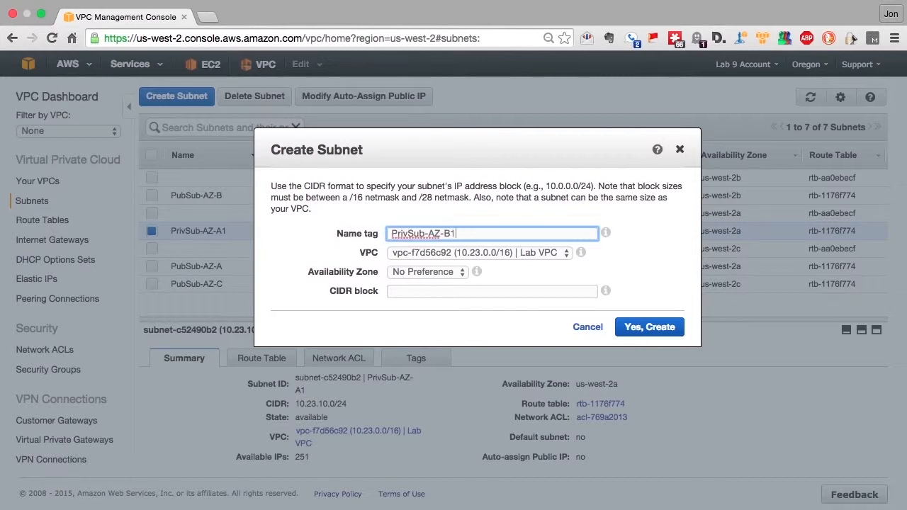
left_click(428, 272)
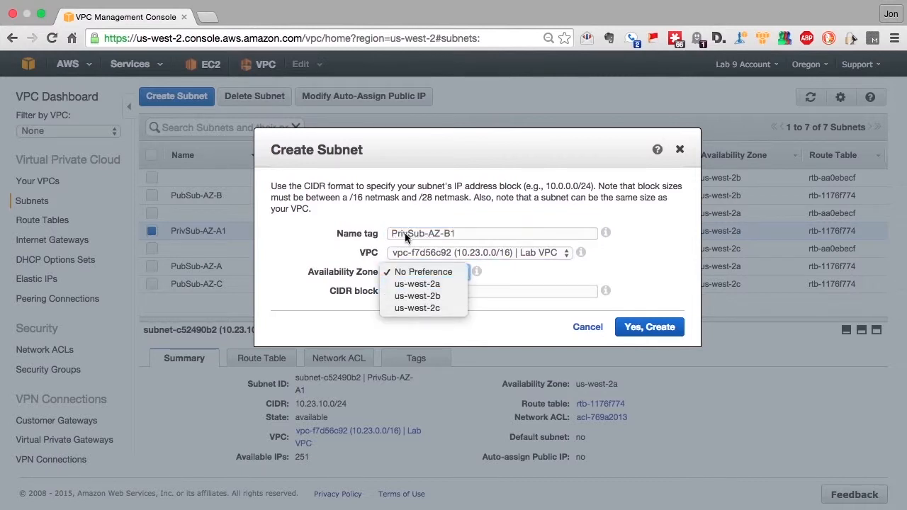
left_click(417, 297)
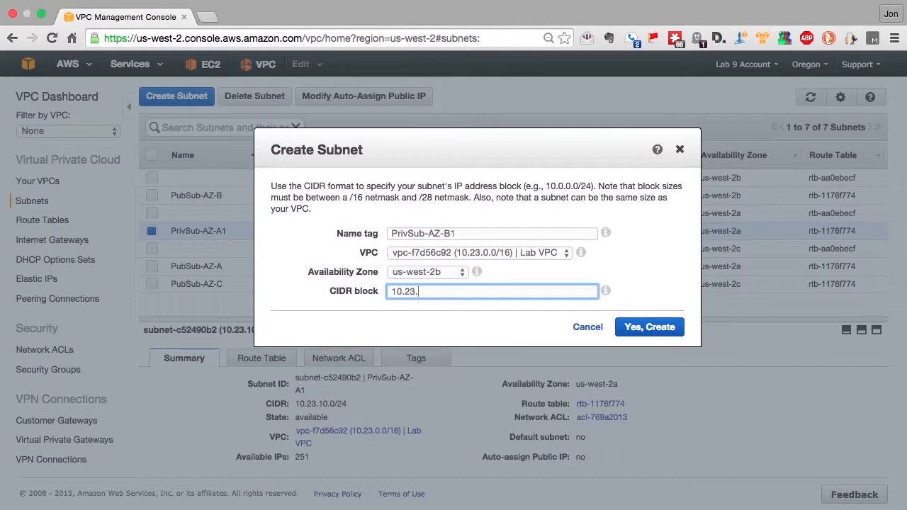
type("11.0/24")
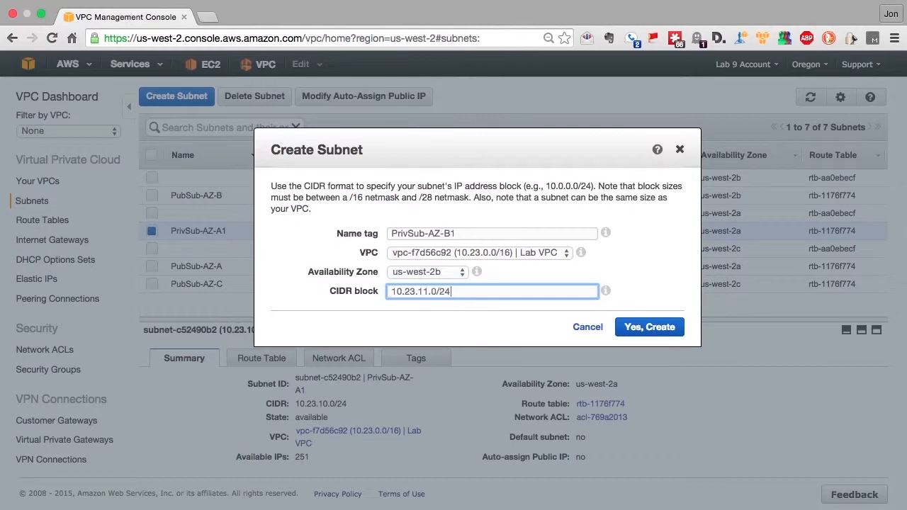
left_click(649, 326)
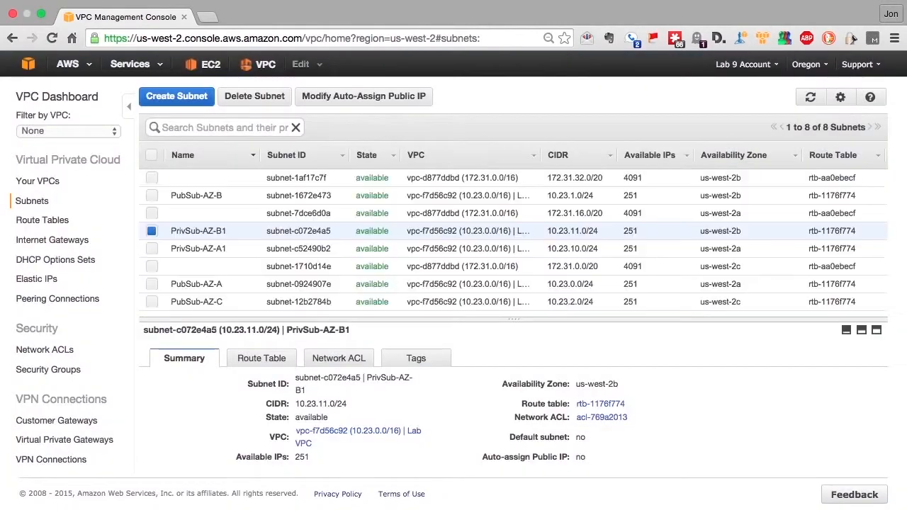
- Create private subnet PrivSub-AZ-C1 in us-west-2c with CIDR 10.23.12.0/24 and sort the list by name
left_click(176, 96)
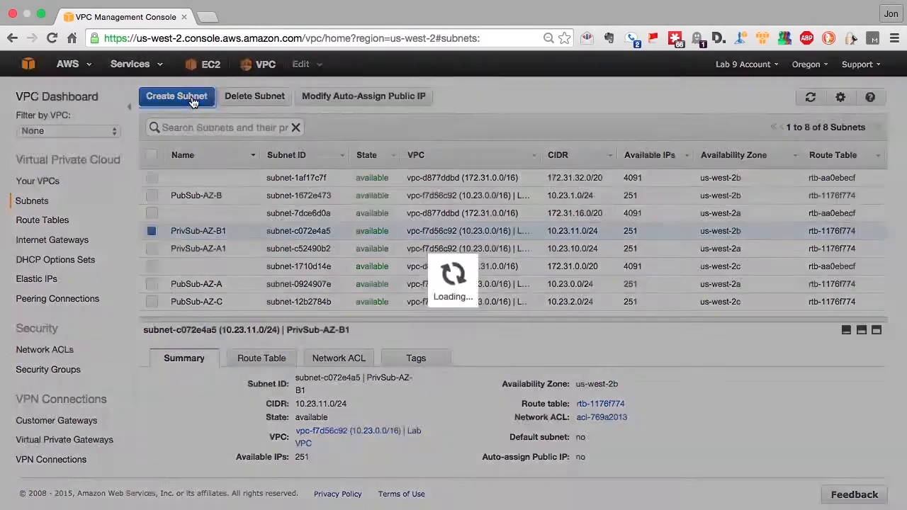
left_click(176, 96)
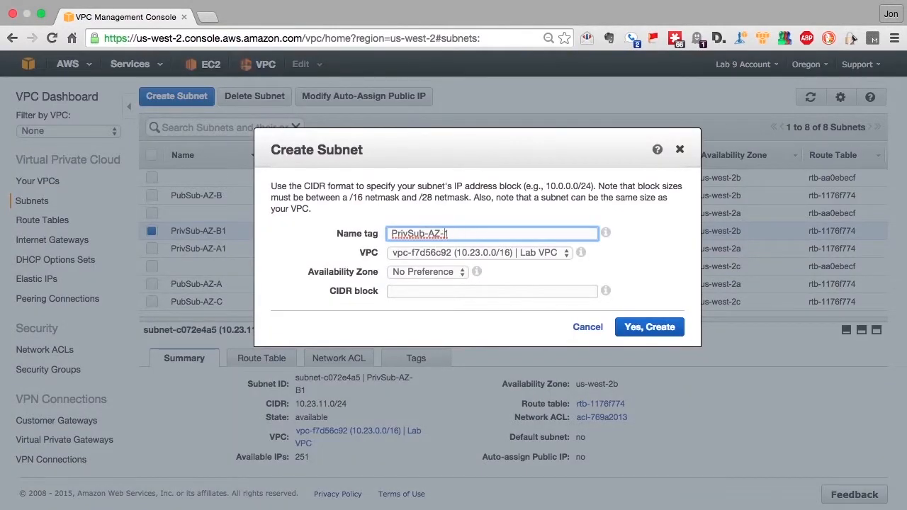
left_click(491, 292)
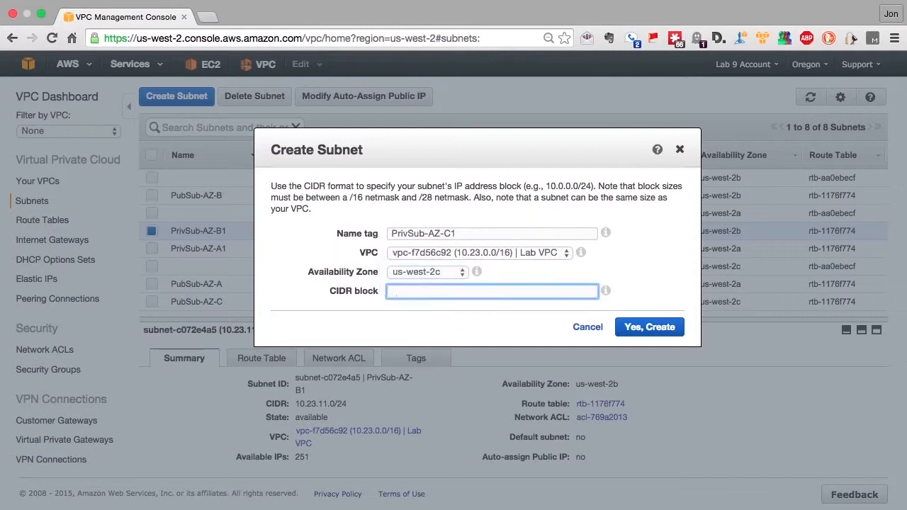
type("10.23.12")
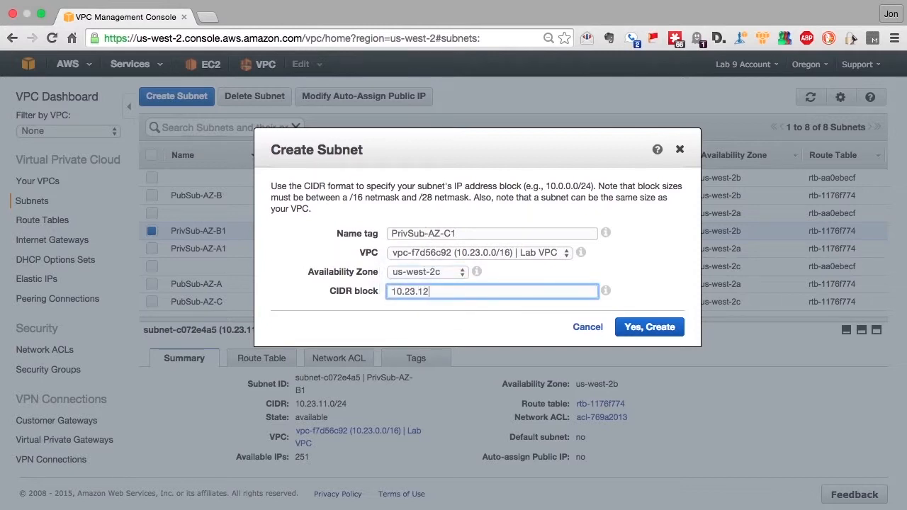
type(".0/24")
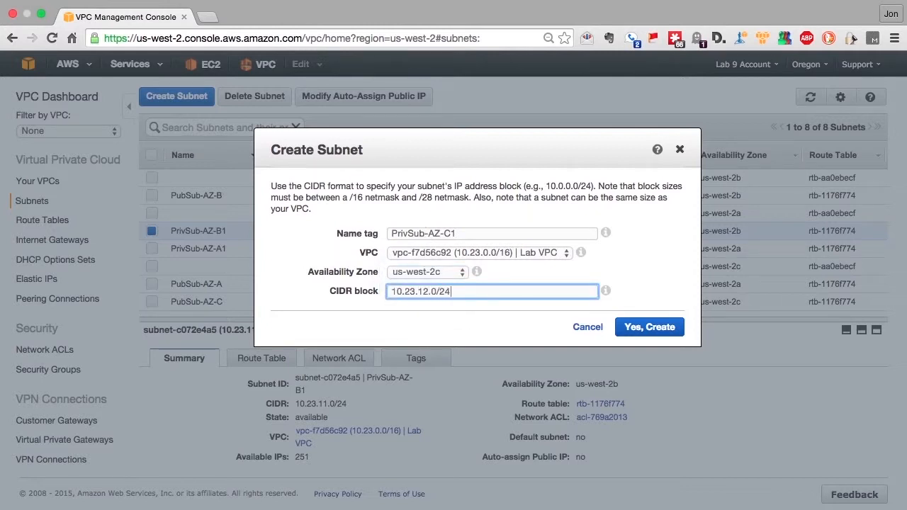
left_click(649, 326)
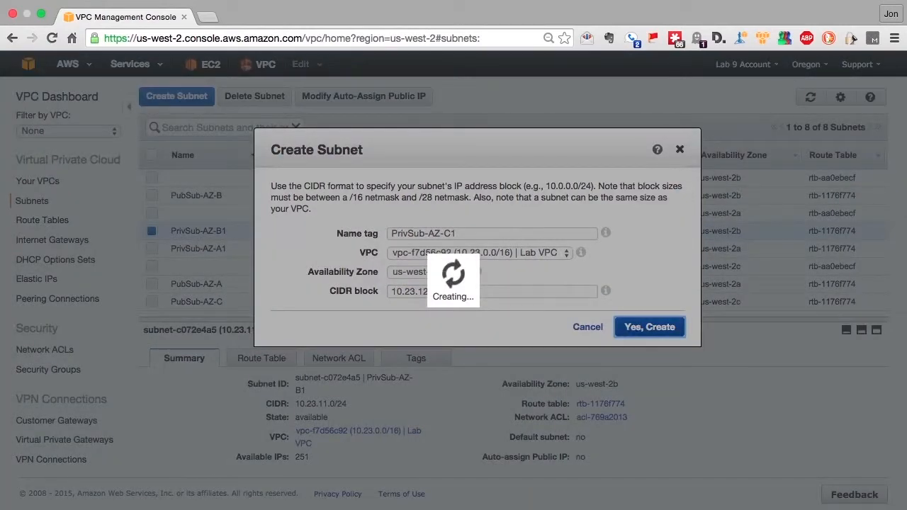
left_click(649, 326)
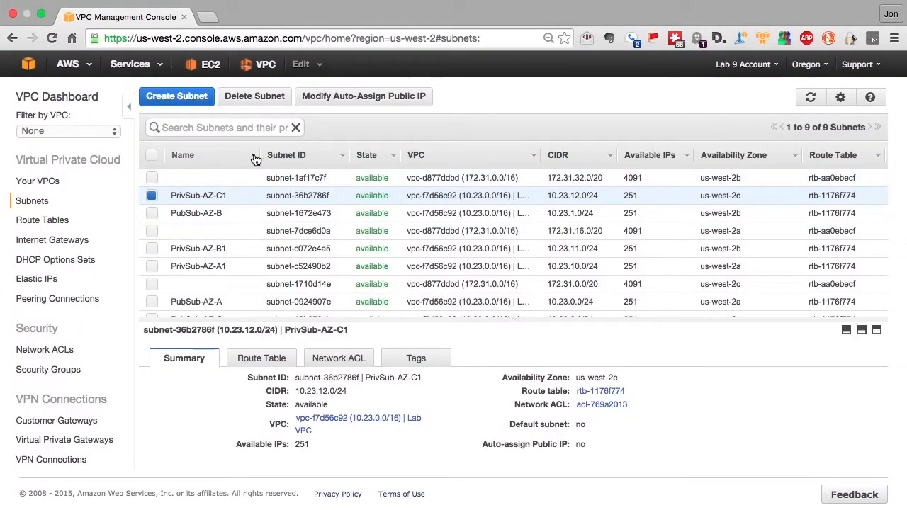
left_click(183, 155)
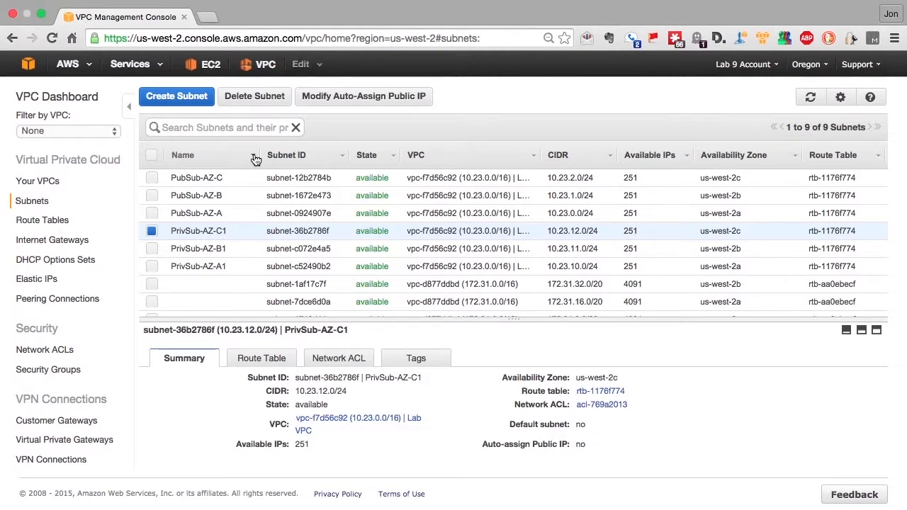
left_click(51, 240)
type("Lab VPC IG")
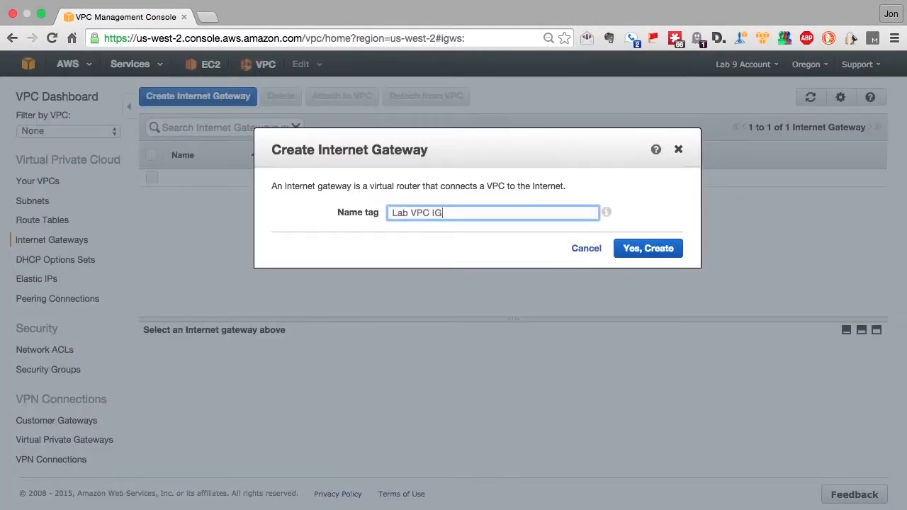
- Create internet gateway Lab VPC IGW and attach it to Lab VPC
left_click(646, 248)
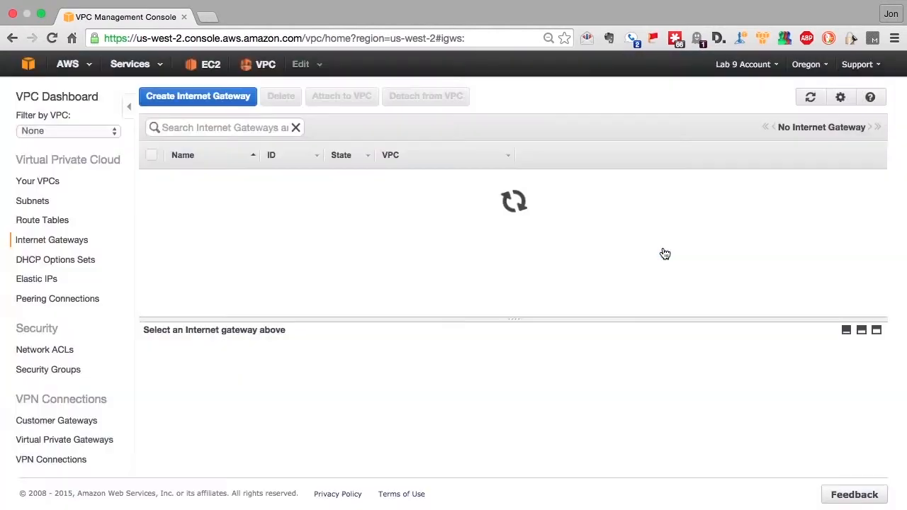
left_click(341, 97)
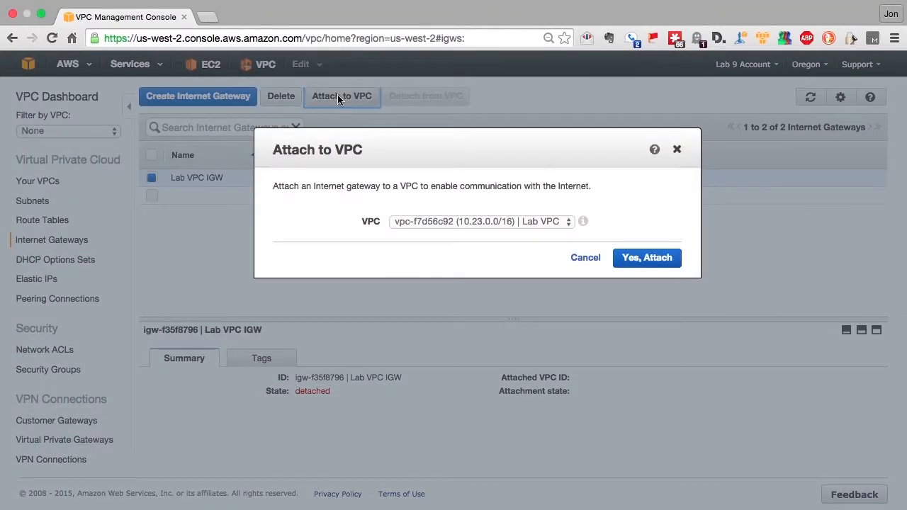
left_click(646, 258)
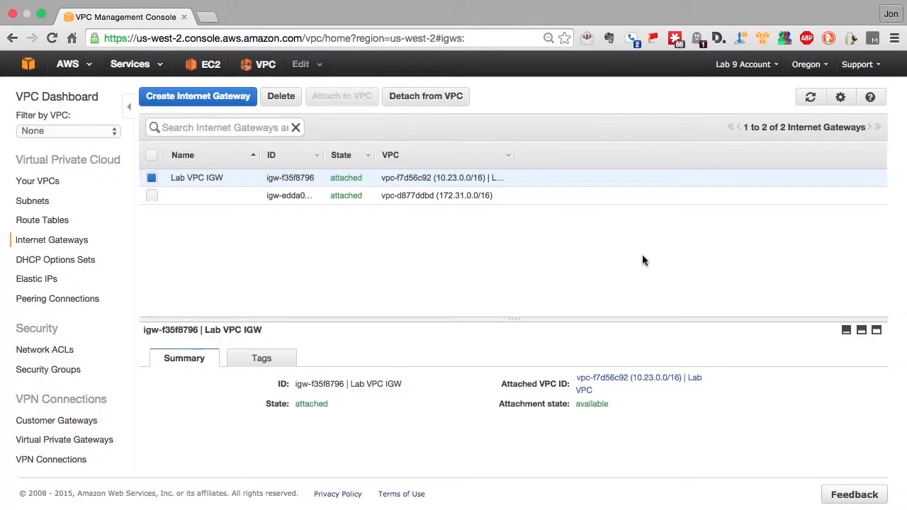
left_click(210, 63)
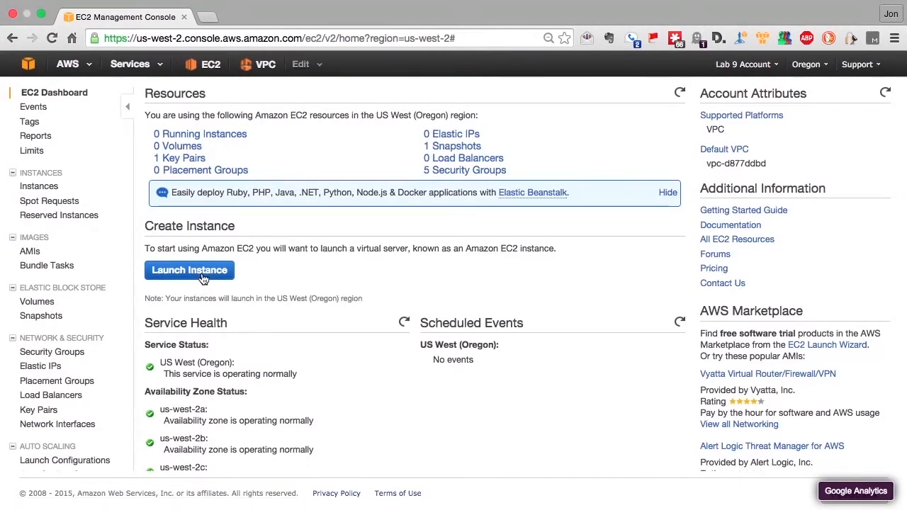
- Start an instance launch and select community AMI amzn-ami-vpc-nat-hvm-2015.03.0.x86_64-ebs found by searching NAT
left_click(190, 269)
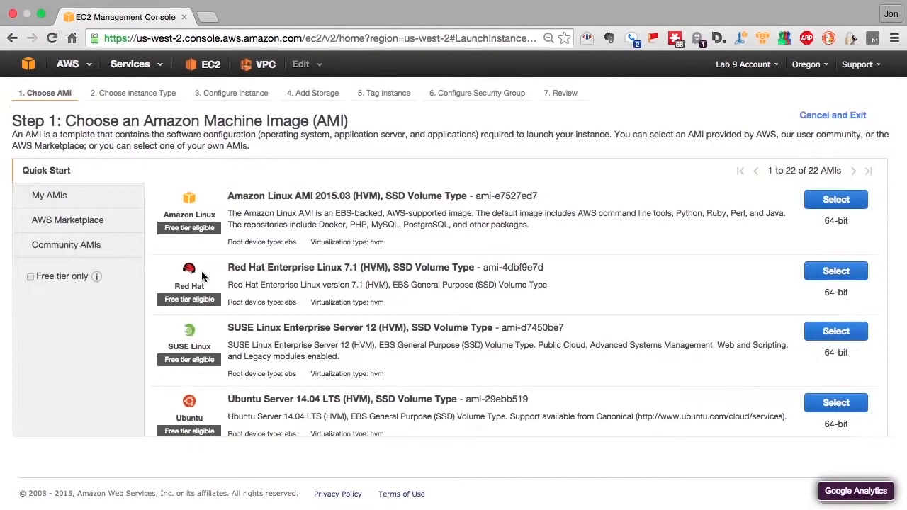
mouse_move(85, 249)
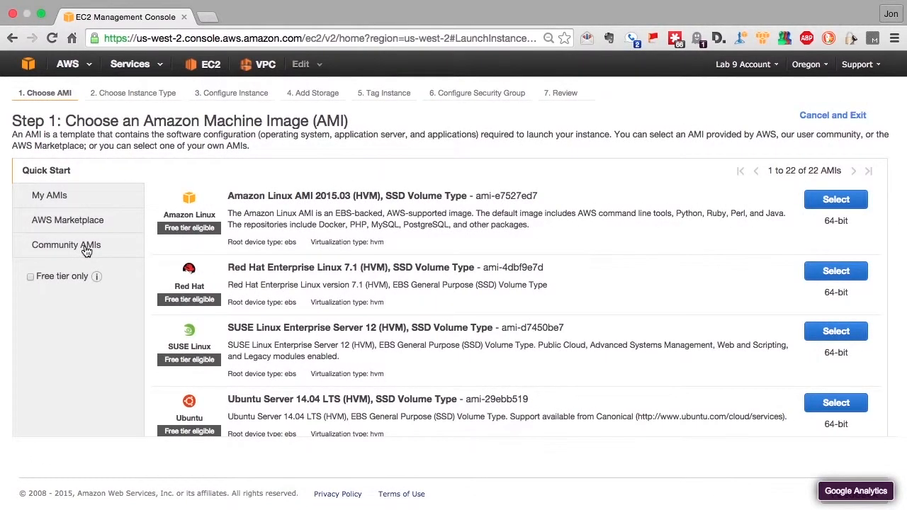
left_click(65, 244)
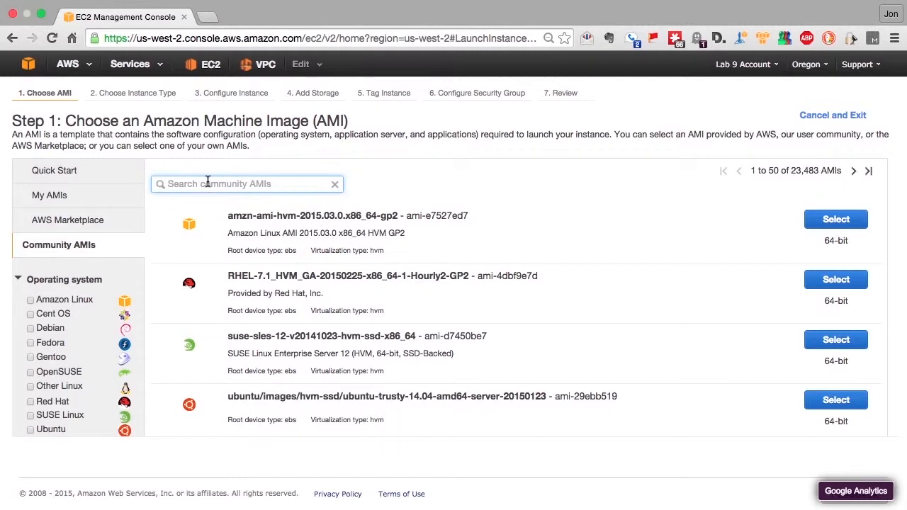
type("NAT")
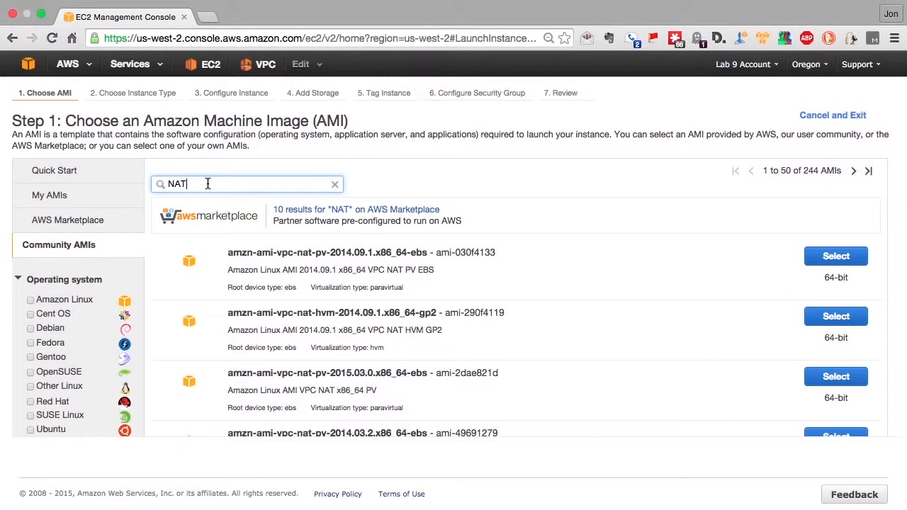
mouse_move(485, 388)
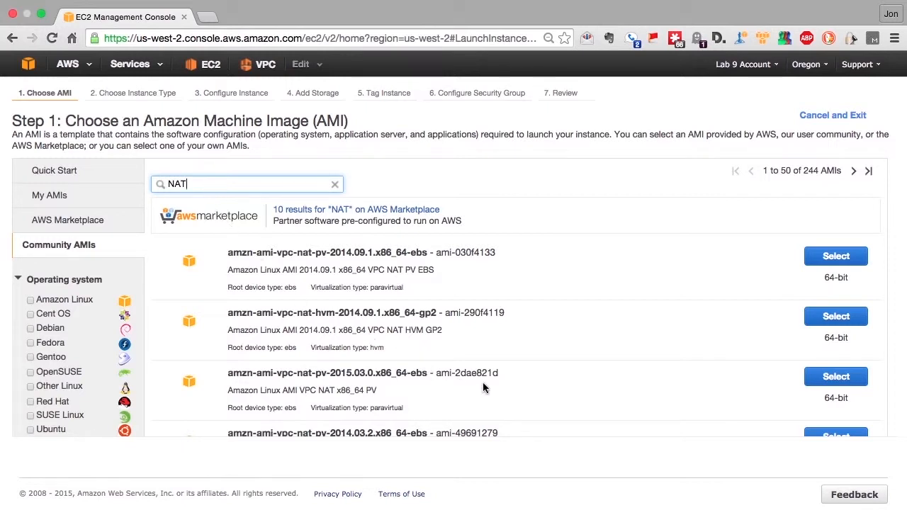
scroll("down", 3)
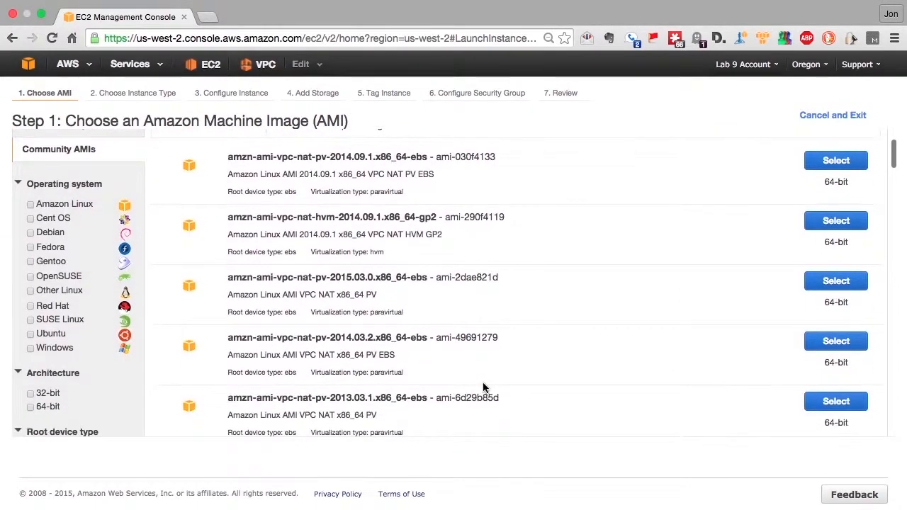
scroll("down", 3)
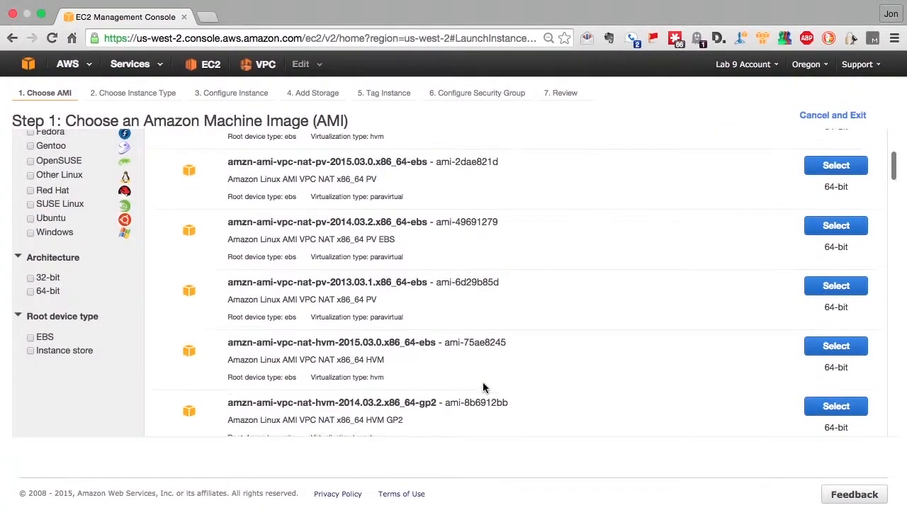
scroll("down", 3)
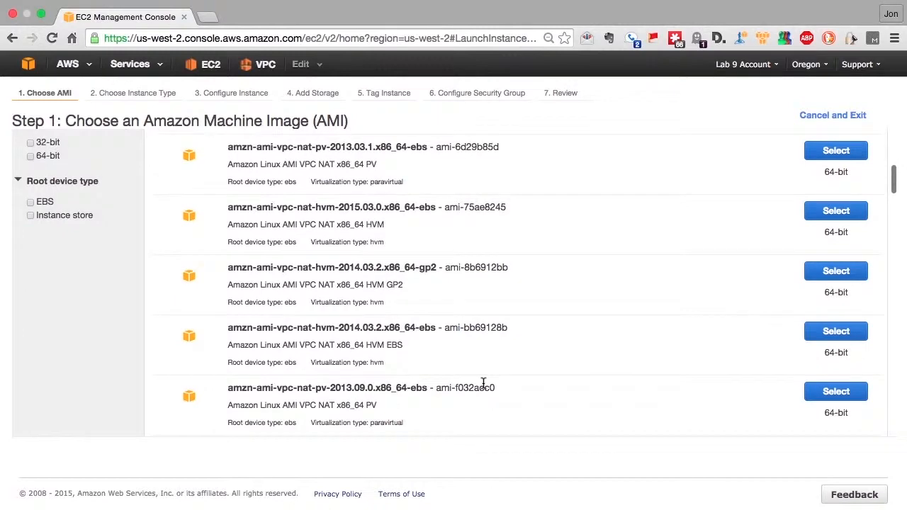
scroll("down", 3)
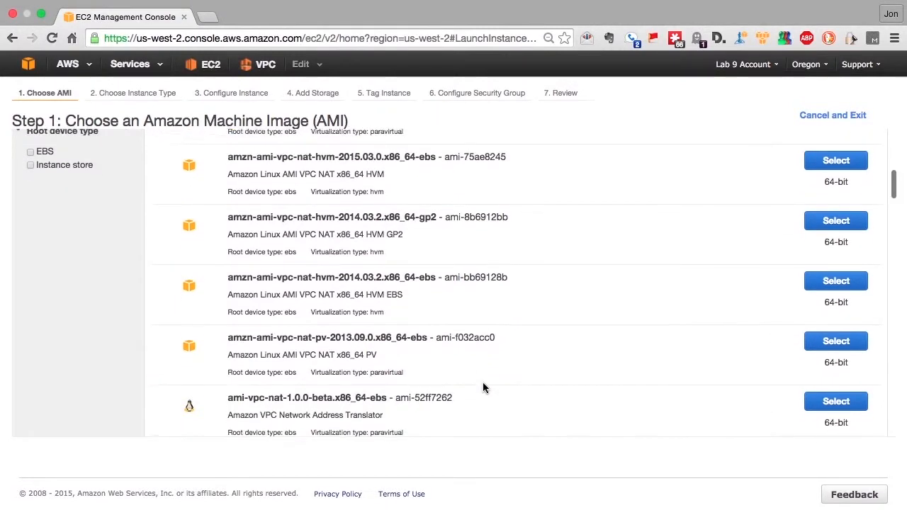
scroll("up", 3)
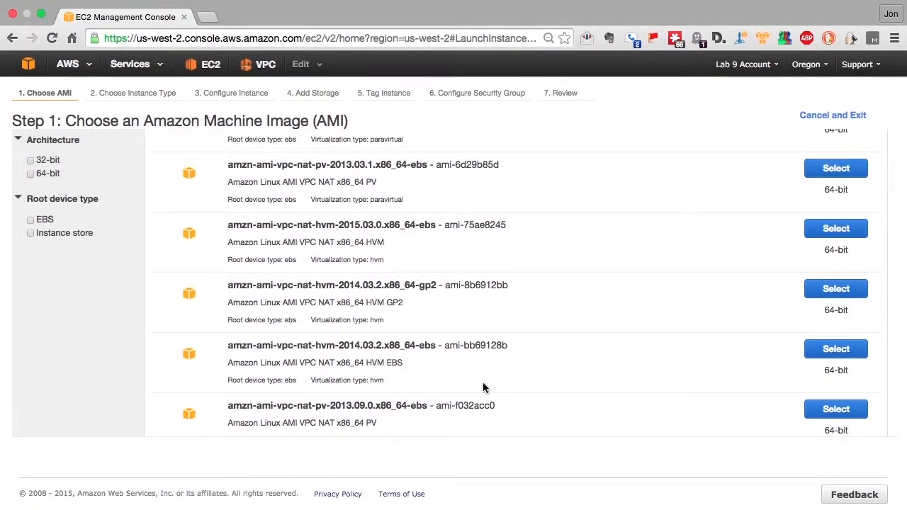
mouse_move(836, 228)
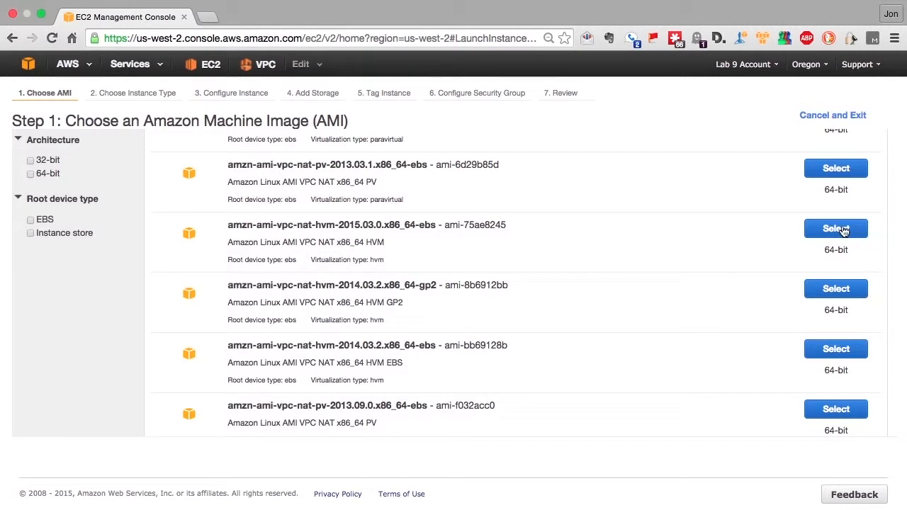
left_click(836, 228)
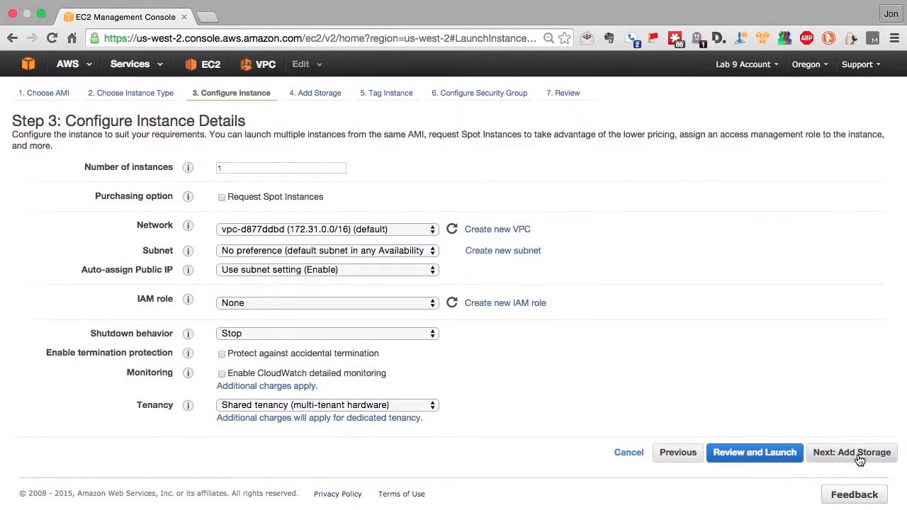
mouse_move(433, 230)
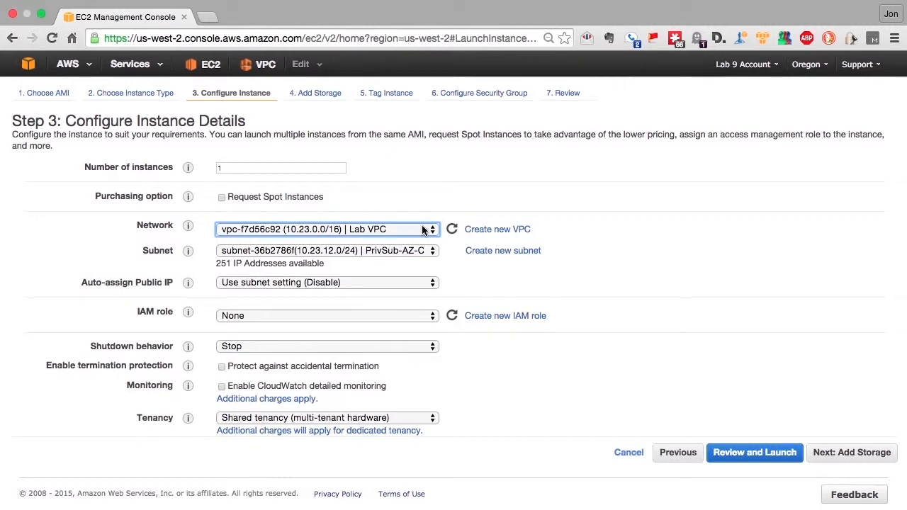
- Place the instance in Lab VPC's subnet PubSub-AZ-A in the instance details
left_click(326, 249)
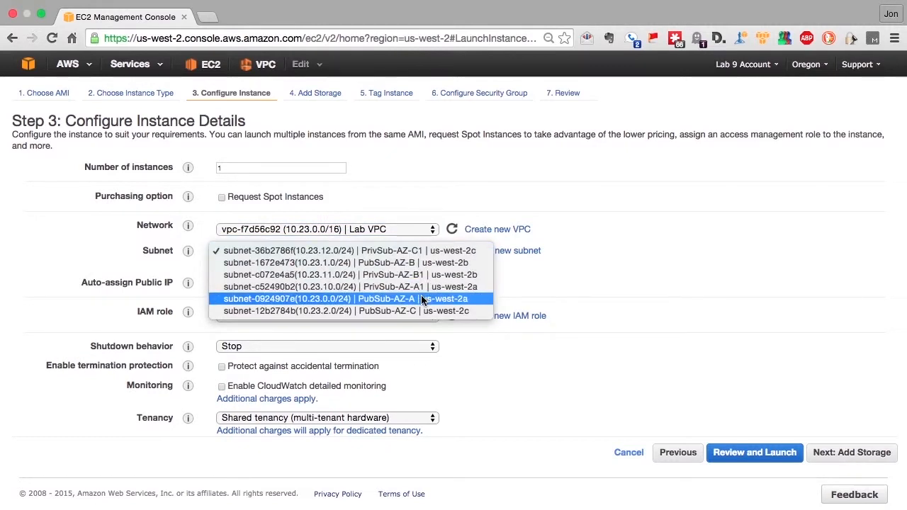
left_click(340, 298)
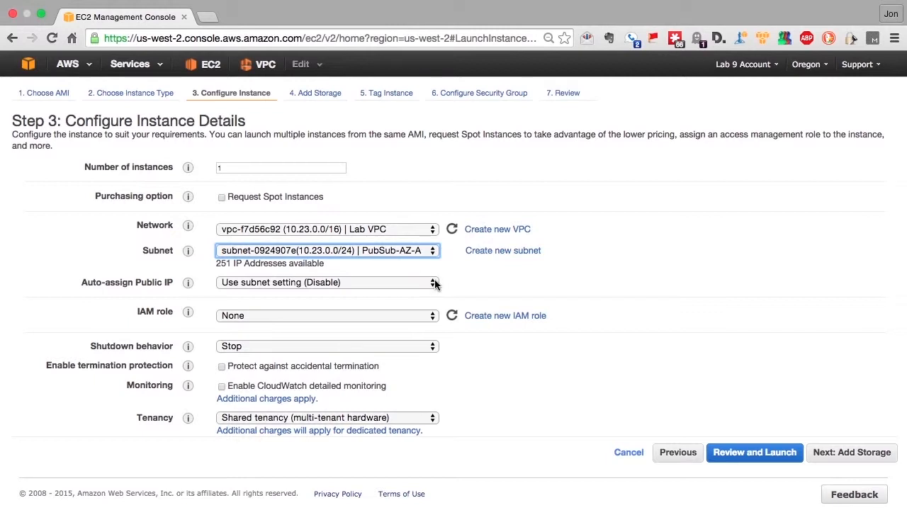
left_click(326, 282)
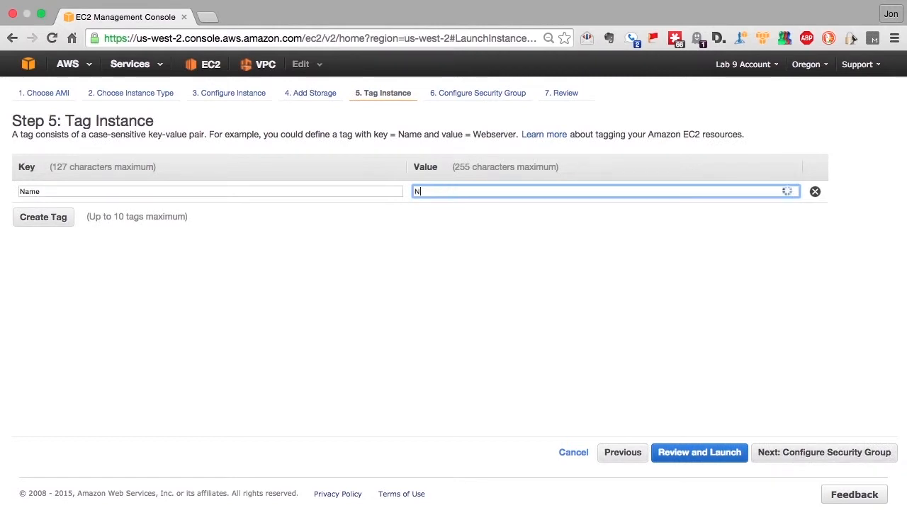
- Tag the instance Name=NAT Instance and assign the existing default VPC security group
type("AT Instance")
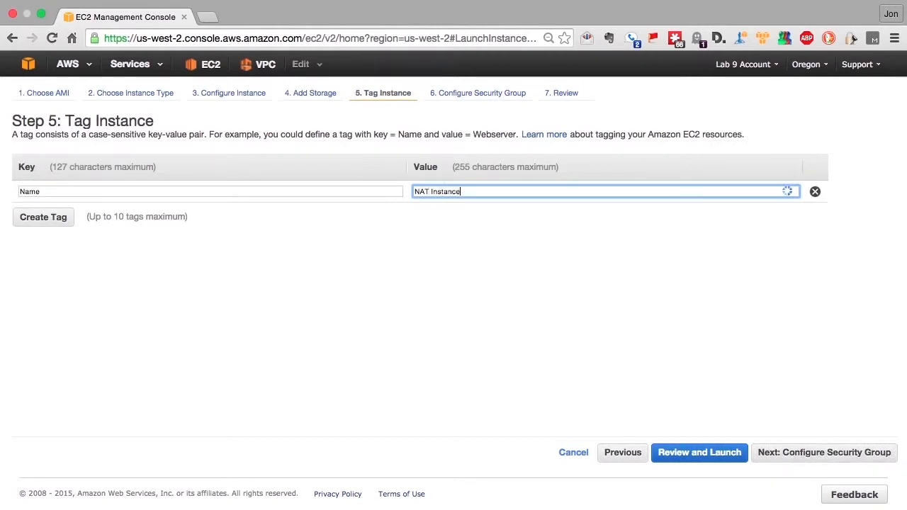
left_click(822, 452)
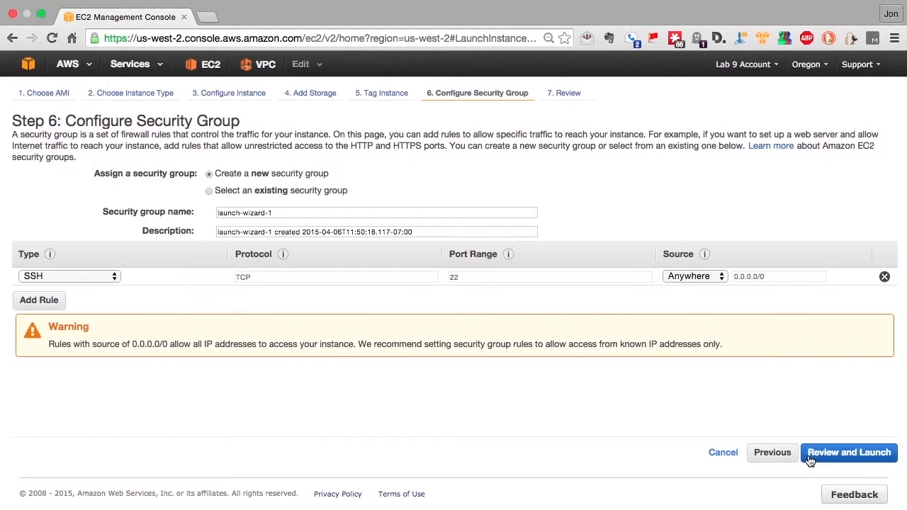
mouse_move(210, 192)
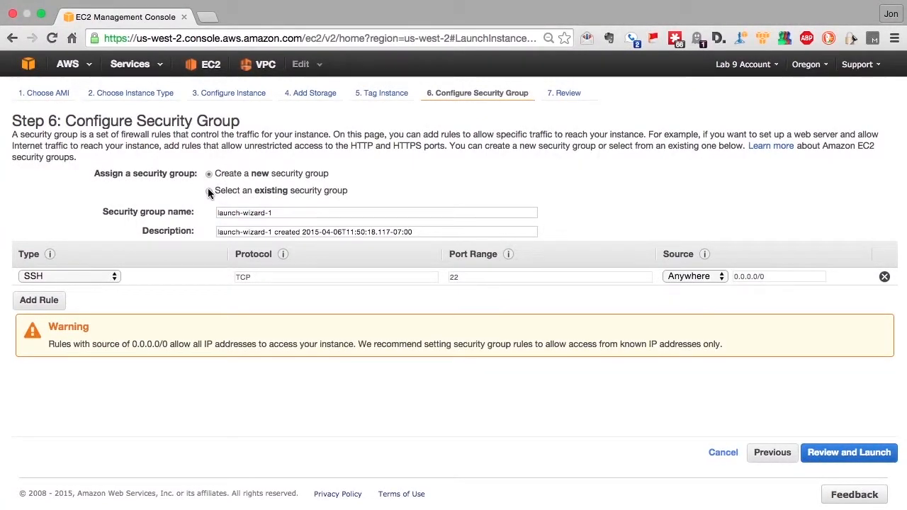
left_click(210, 190)
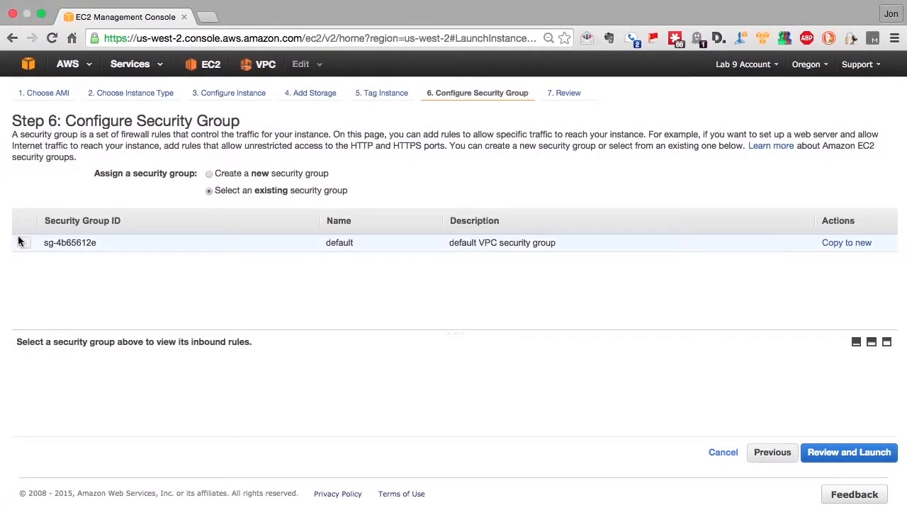
left_click(26, 243)
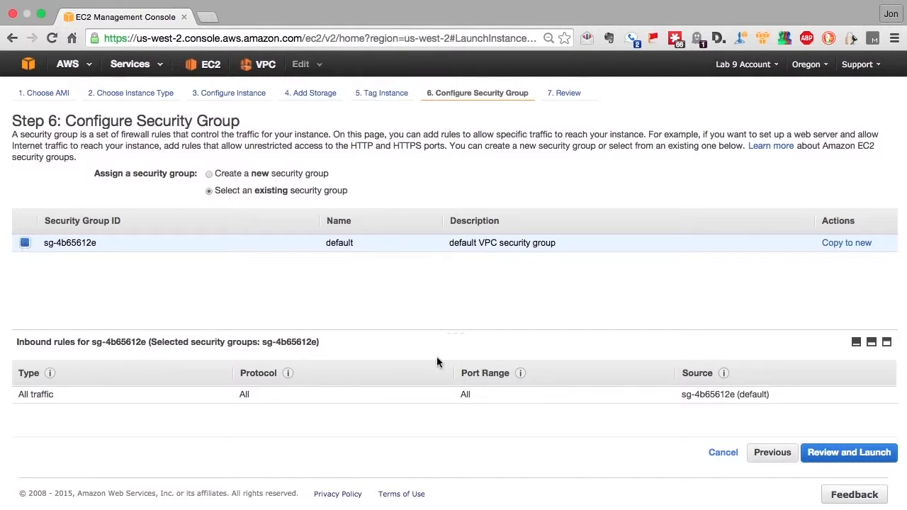
- Launch the NAT Instance with the MyKey key pair acknowledged and view it in the instances list
left_click(847, 452)
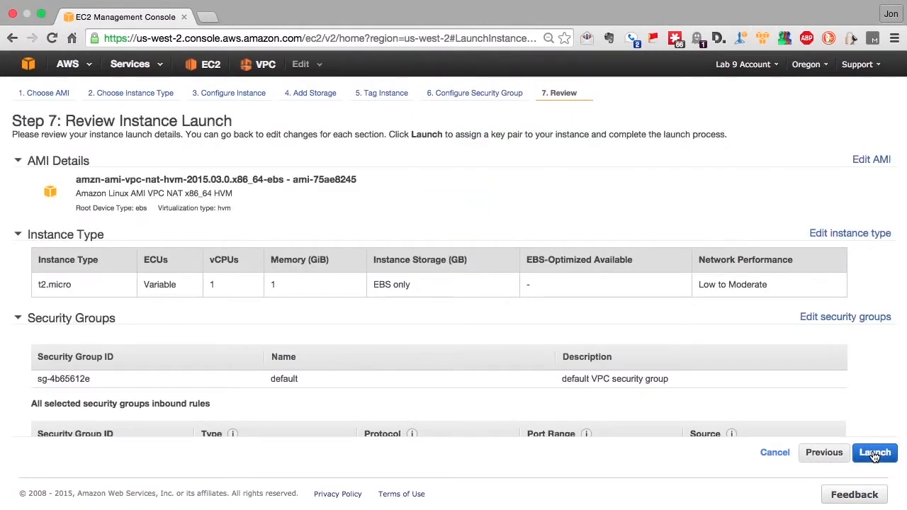
left_click(875, 454)
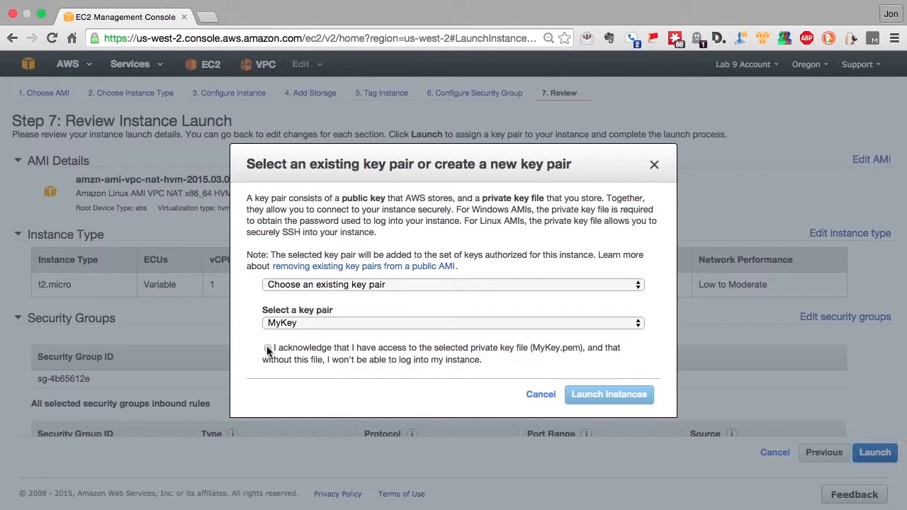
left_click(267, 349)
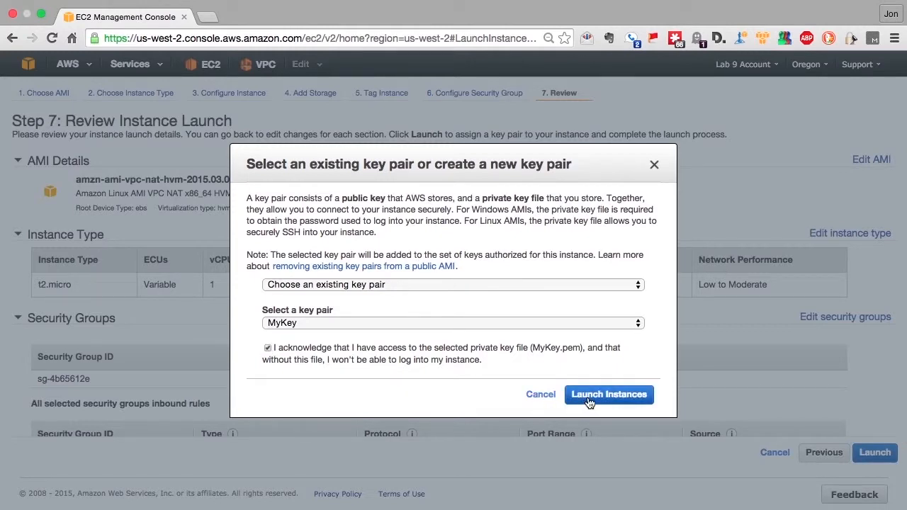
left_click(609, 394)
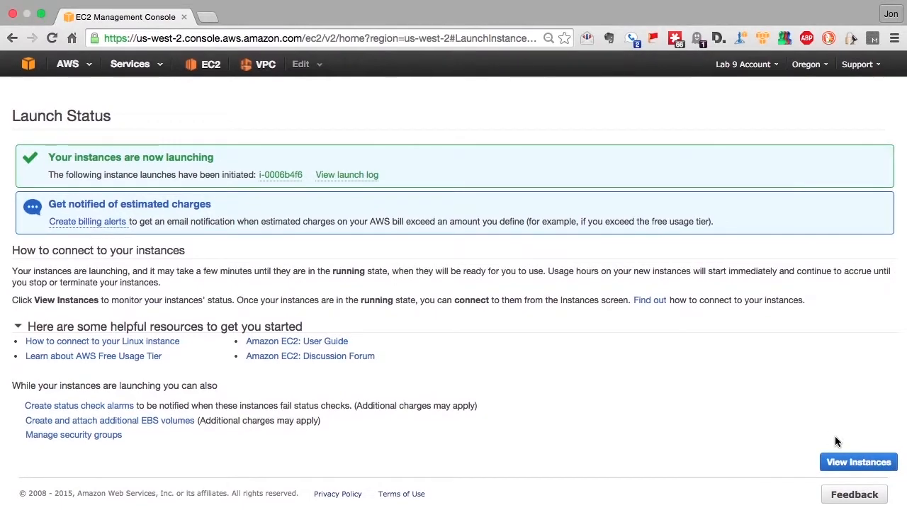
left_click(858, 462)
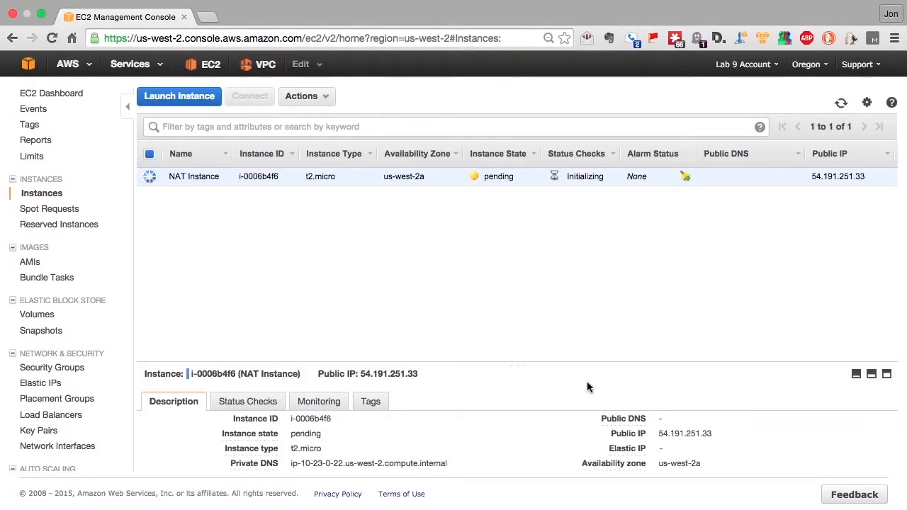
- Show the VPC route tables and view the routes of Lab VPC's main route table
left_click(41, 220)
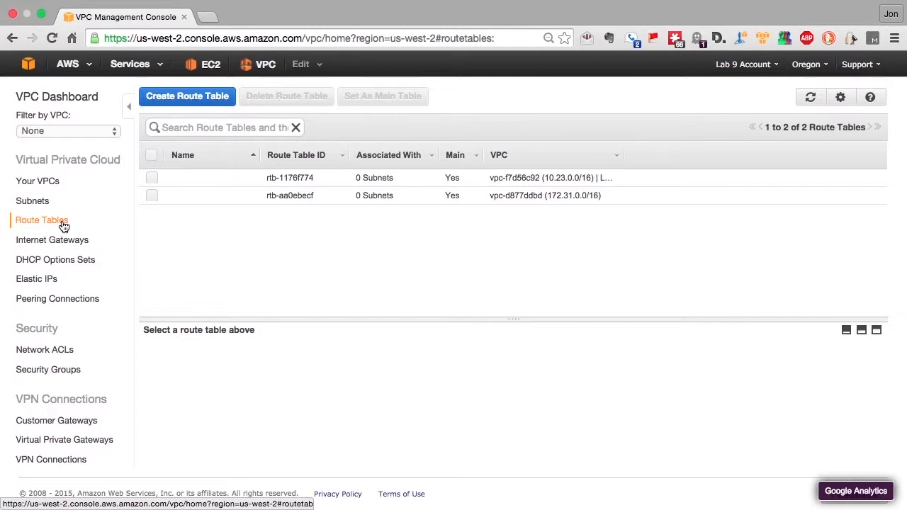
left_click(151, 177)
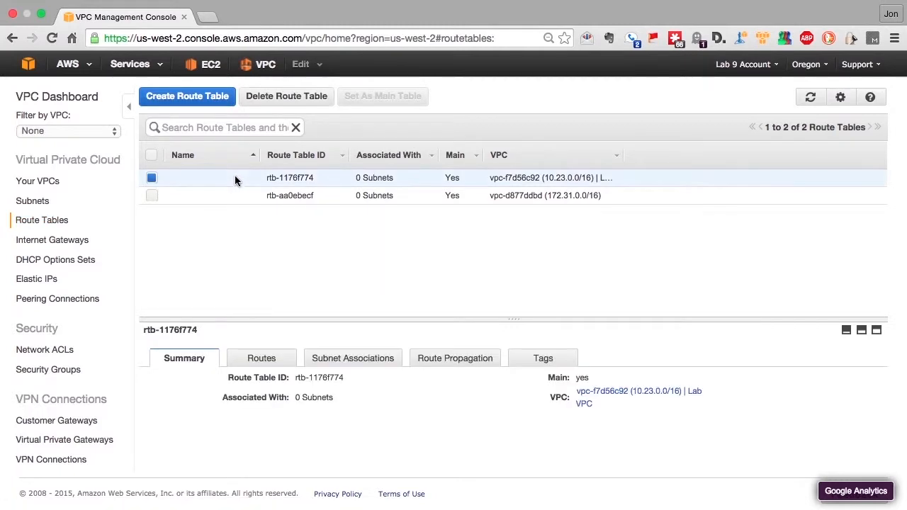
mouse_move(260, 357)
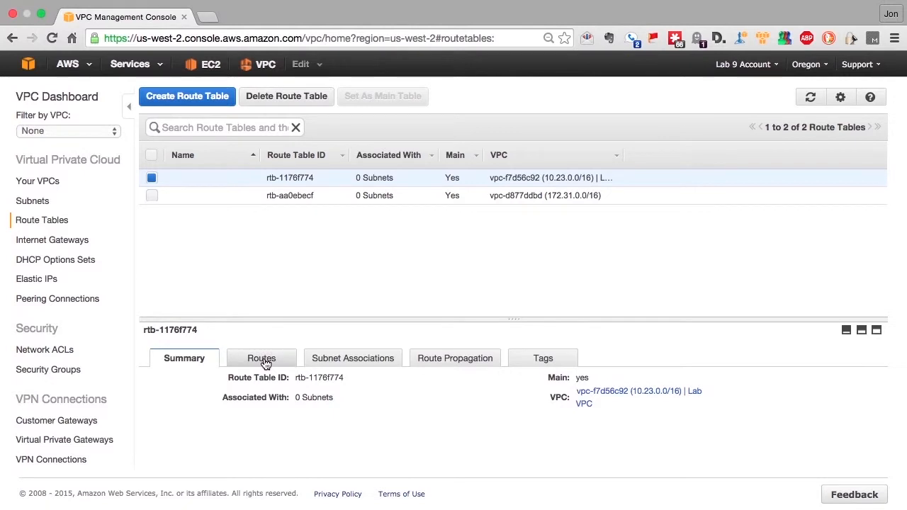
left_click(260, 357)
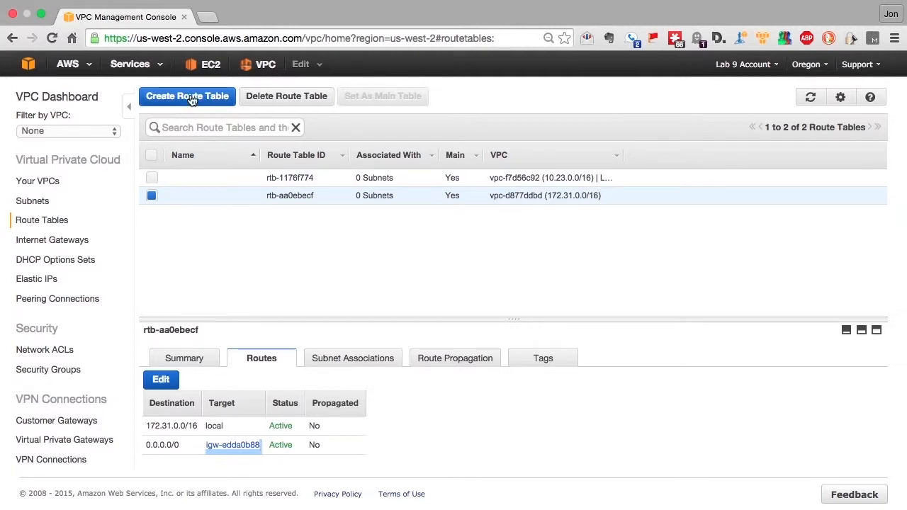
- Create a route table named PubRouteTable in the Lab VPC
left_click(187, 96)
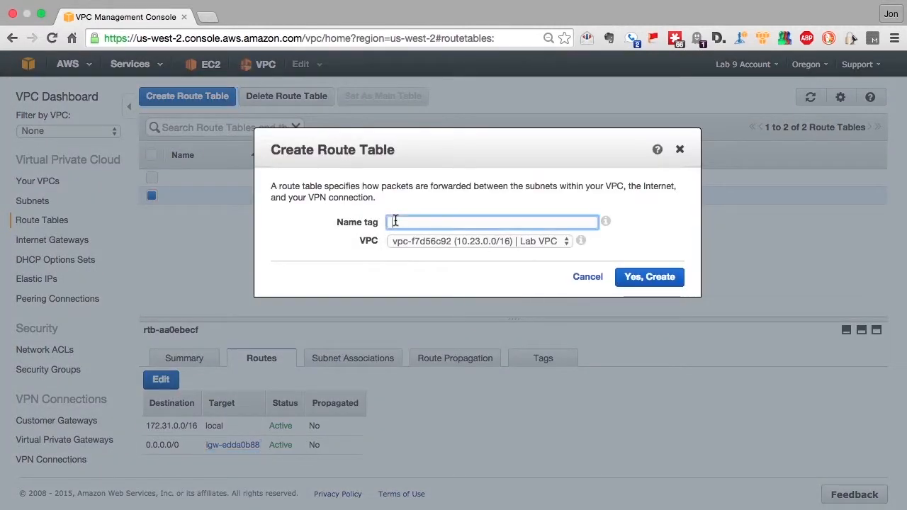
type("Pub")
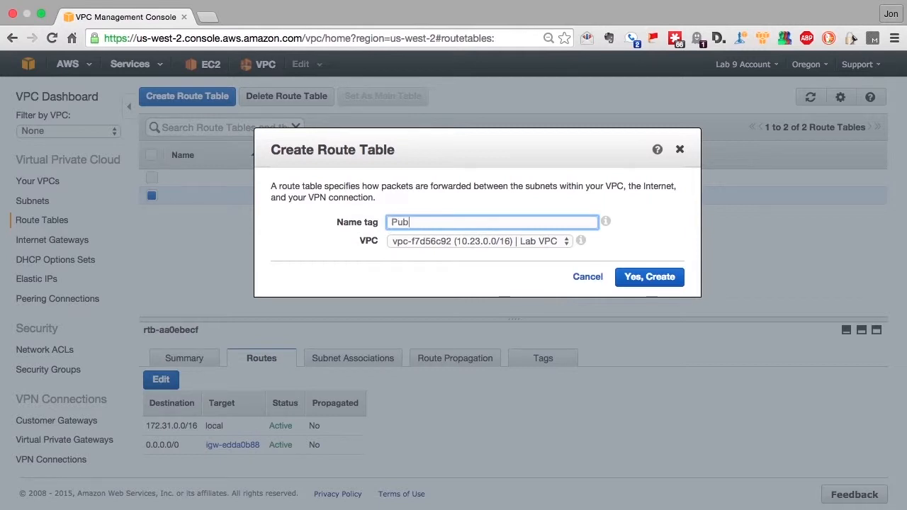
type("Route")
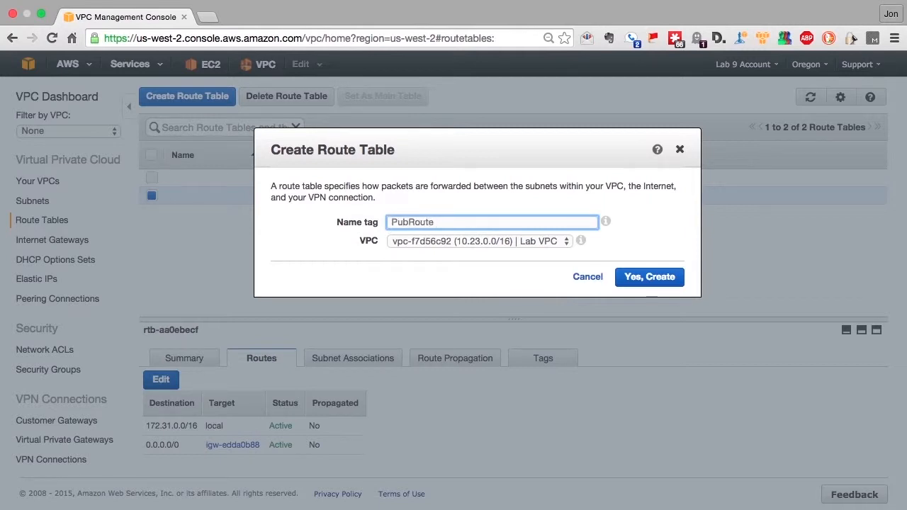
type("Ta")
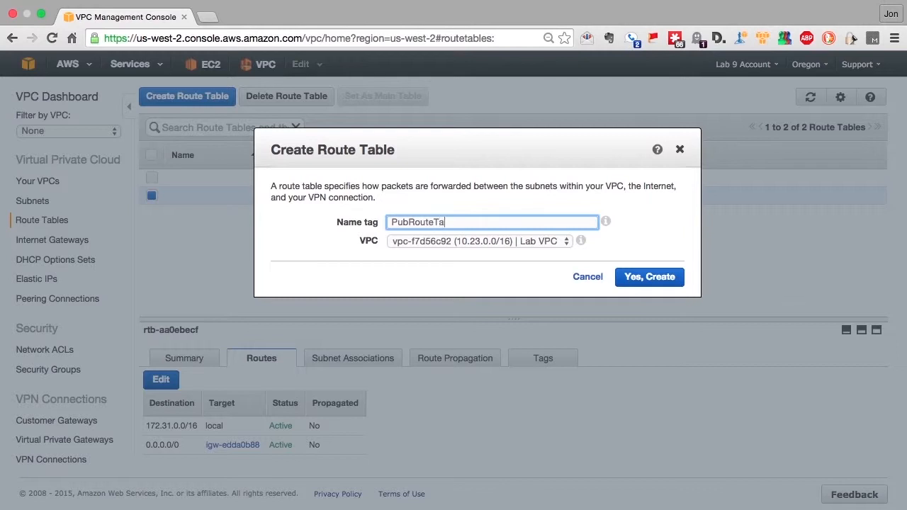
type("ble")
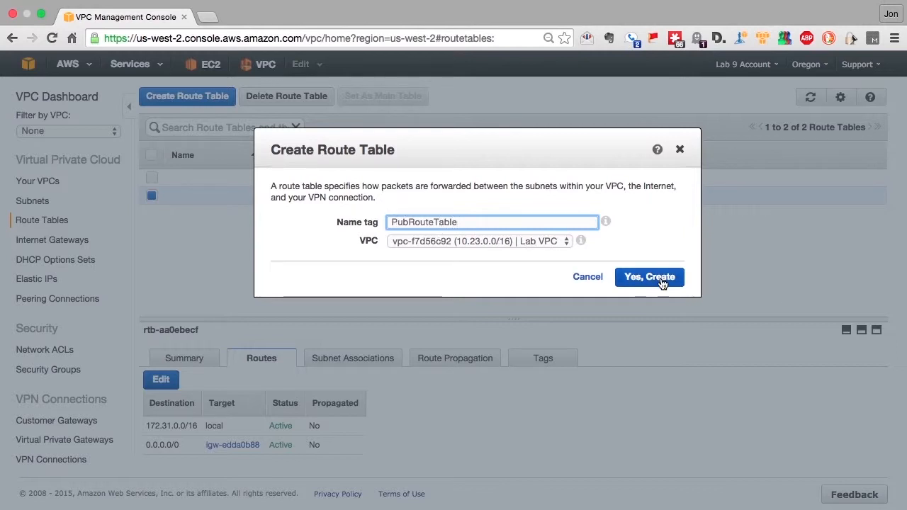
left_click(649, 277)
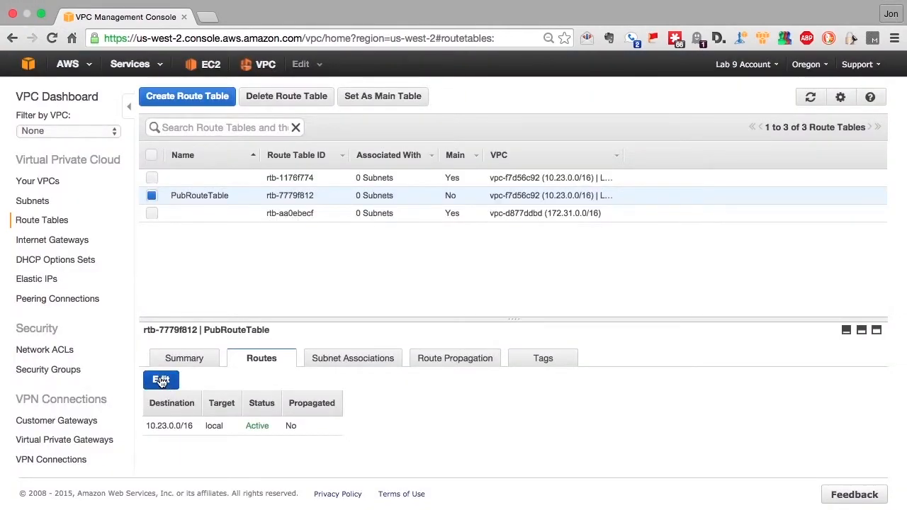
- Add a 0.0.0.0/0 route targeting igw-f35f8796 to PubRouteTable and save it
left_click(161, 380)
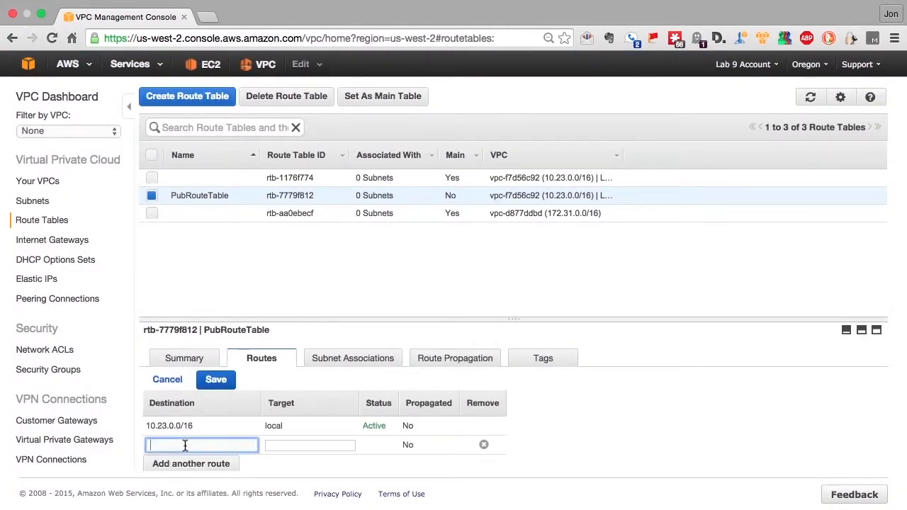
type("0.0.0.0/0")
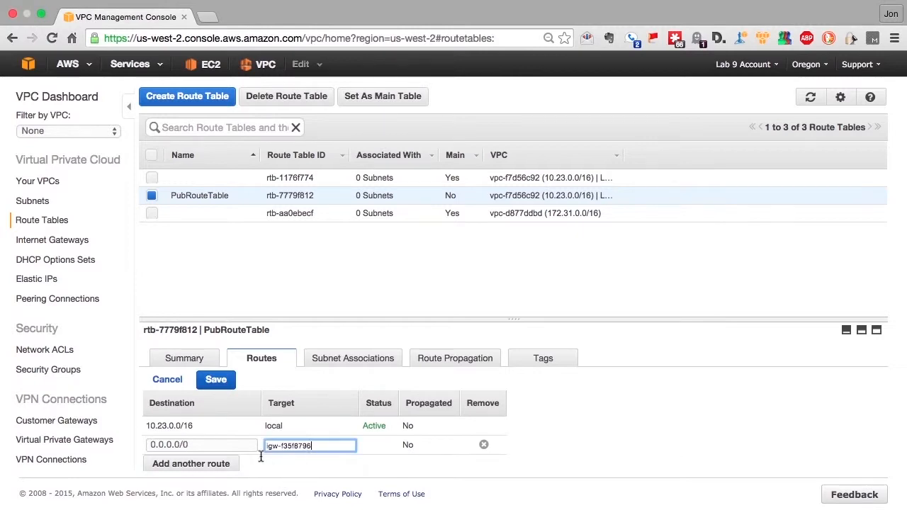
left_click(215, 380)
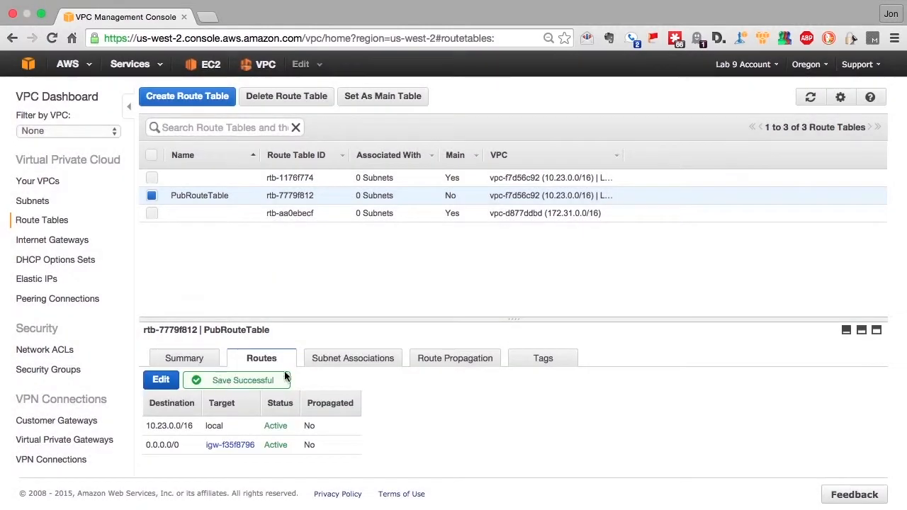
left_click(353, 357)
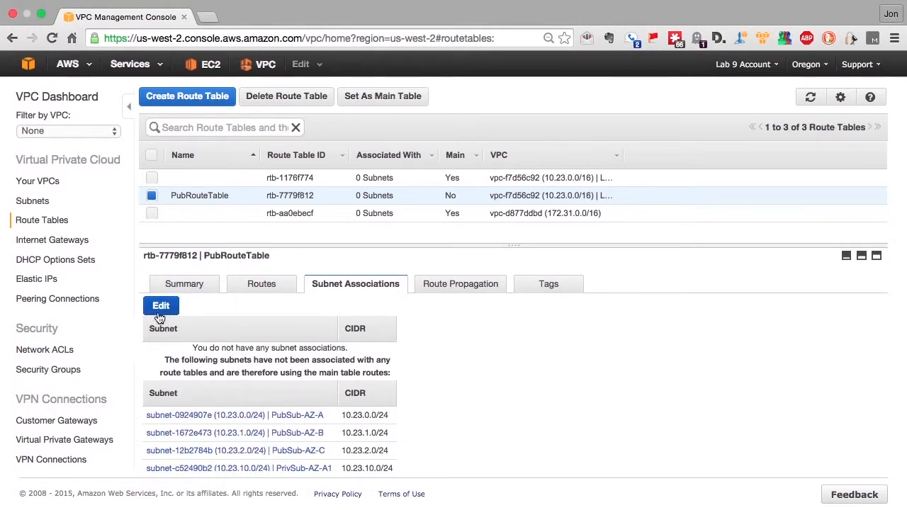
- Associate PubSub-AZ-A, PubSub-AZ-B and PubSub-AZ-C with PubRouteTable and save
left_click(161, 306)
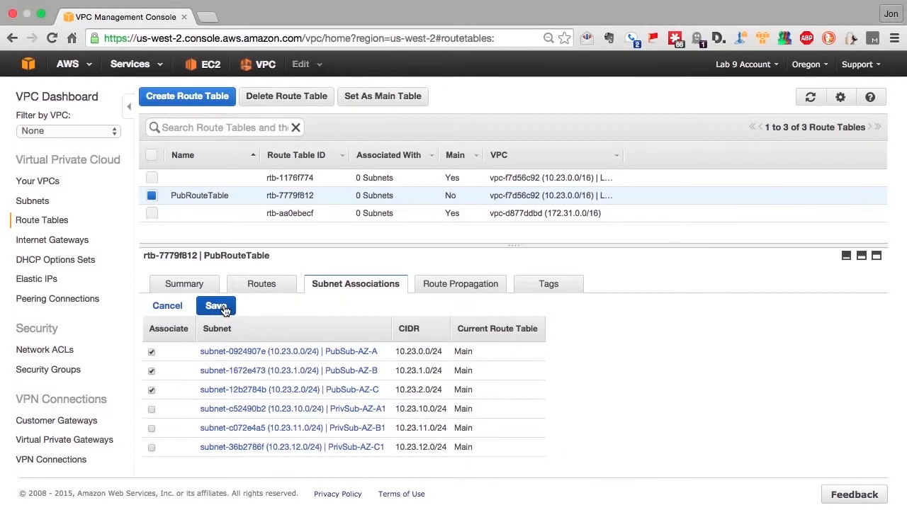
left_click(216, 306)
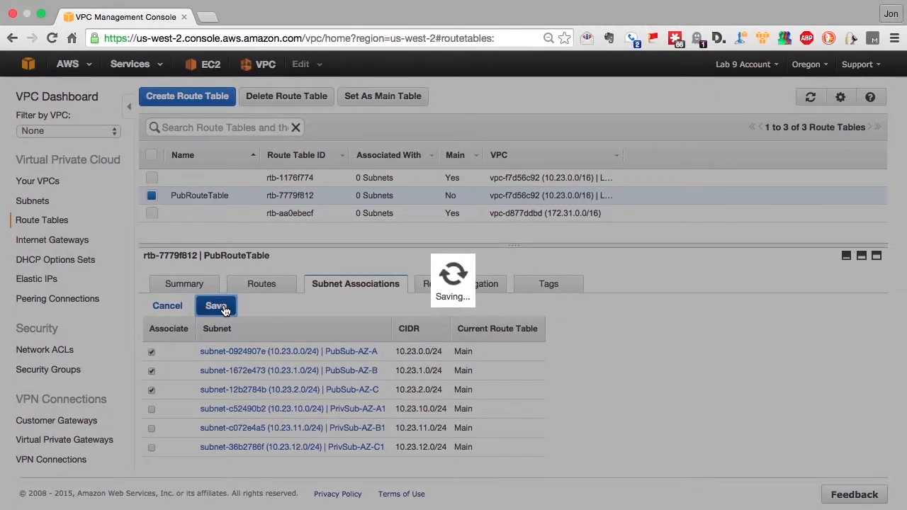
left_click(216, 306)
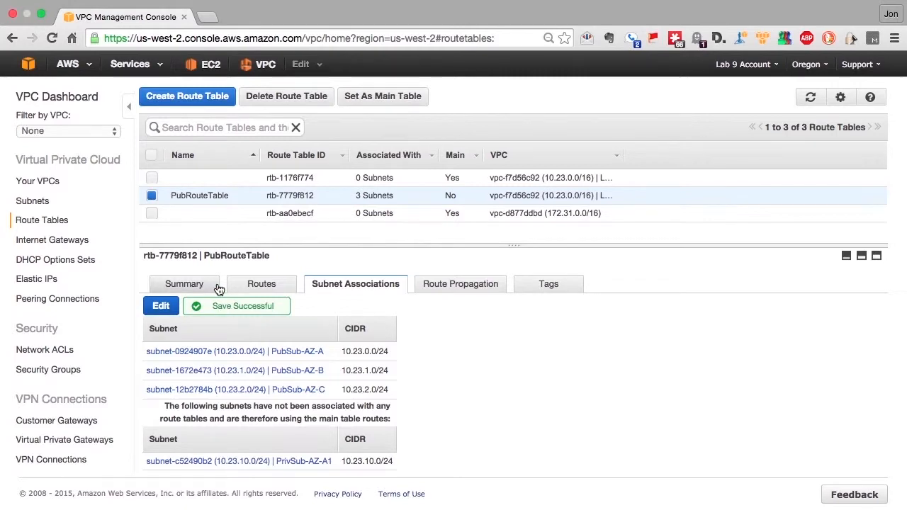
left_click(261, 284)
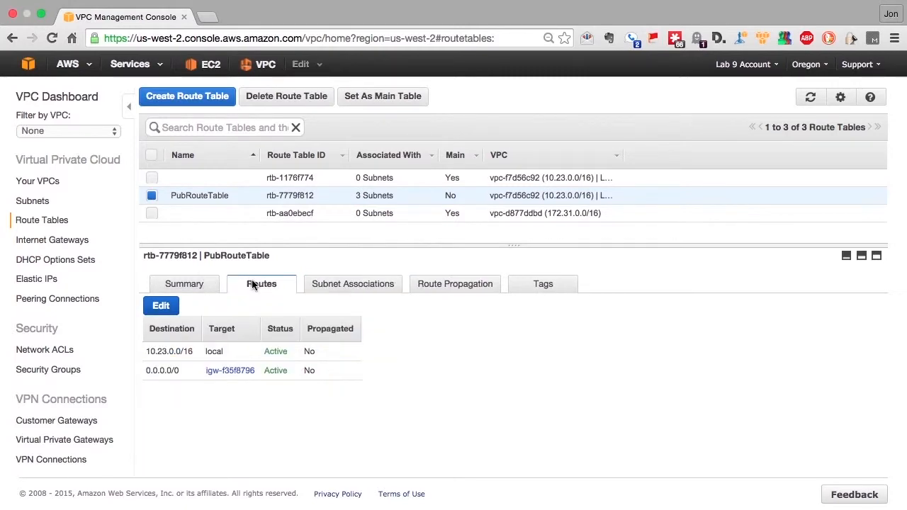
left_click(187, 97)
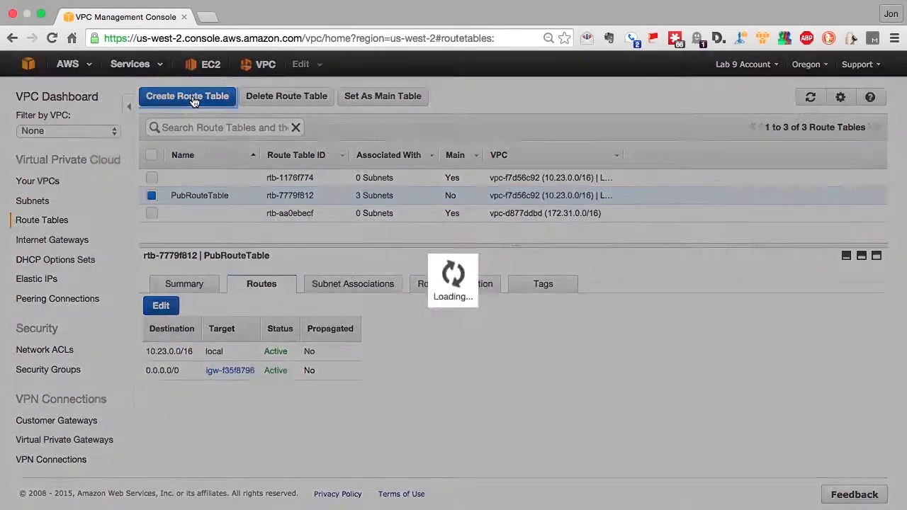
- Create a route table named PrivRouteTable-NAT in the Lab VPC
left_click(187, 97)
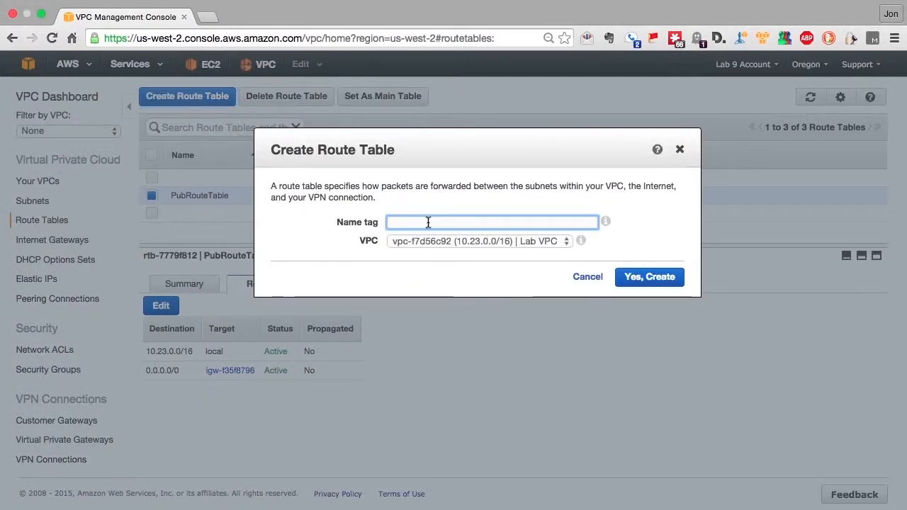
type("Priv")
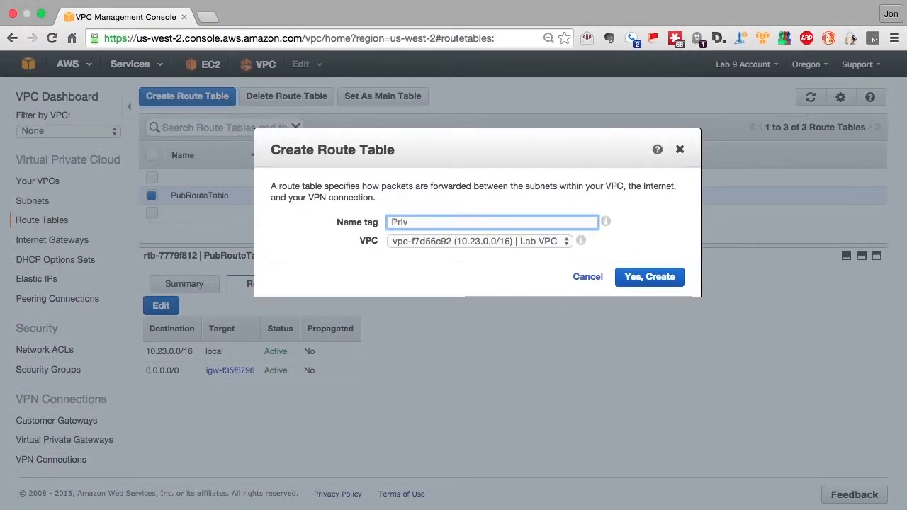
type("Rou")
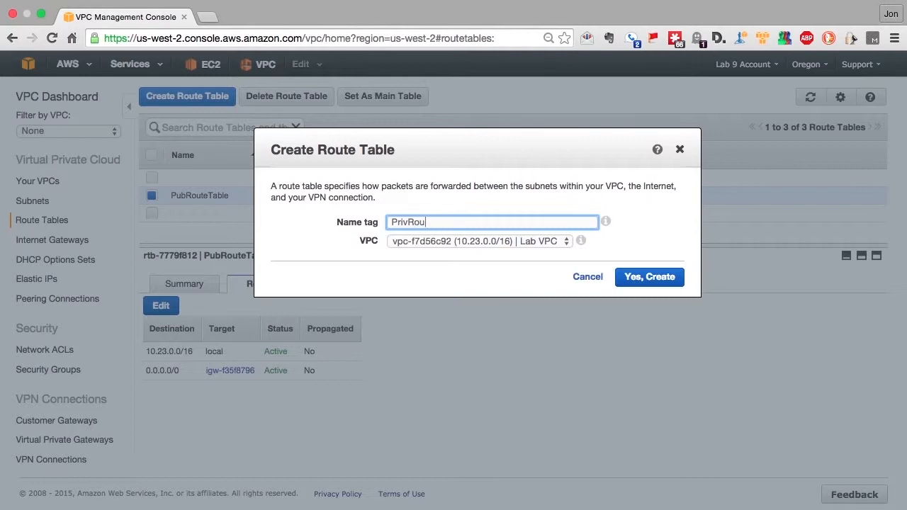
type("teTable-")
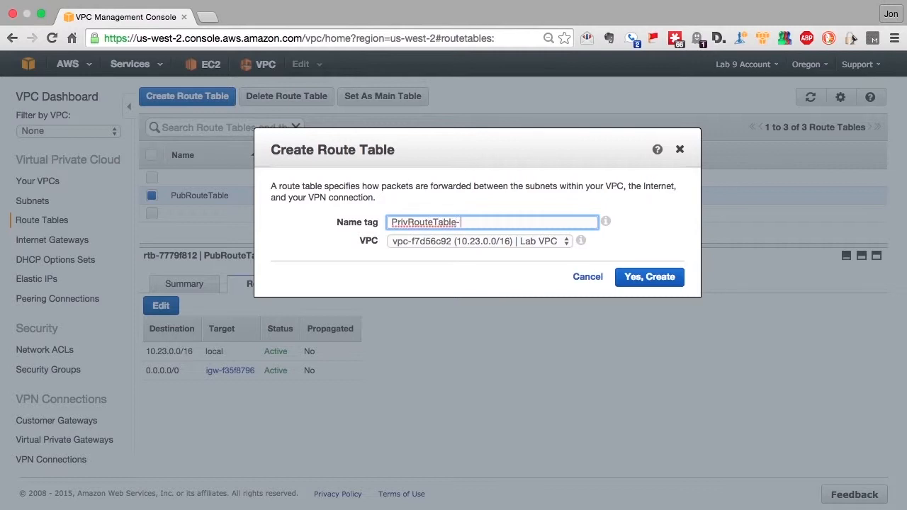
type("NAT")
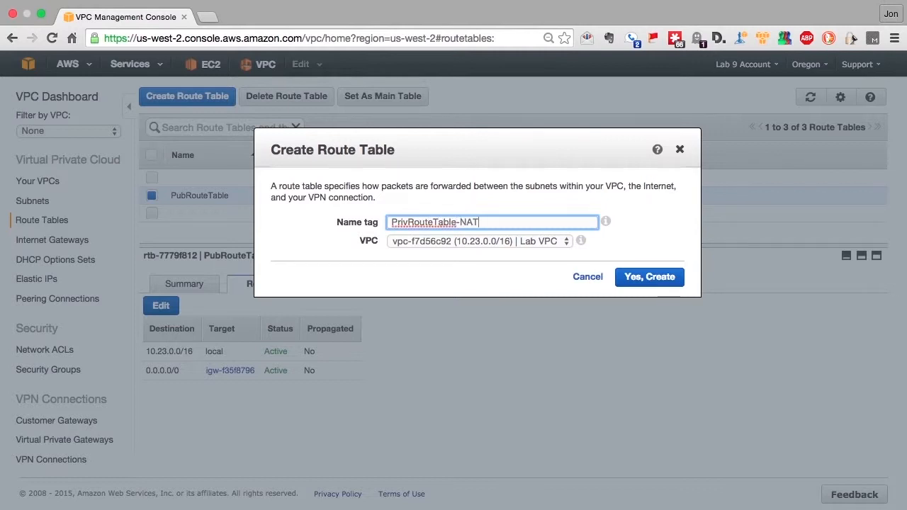
left_click(649, 276)
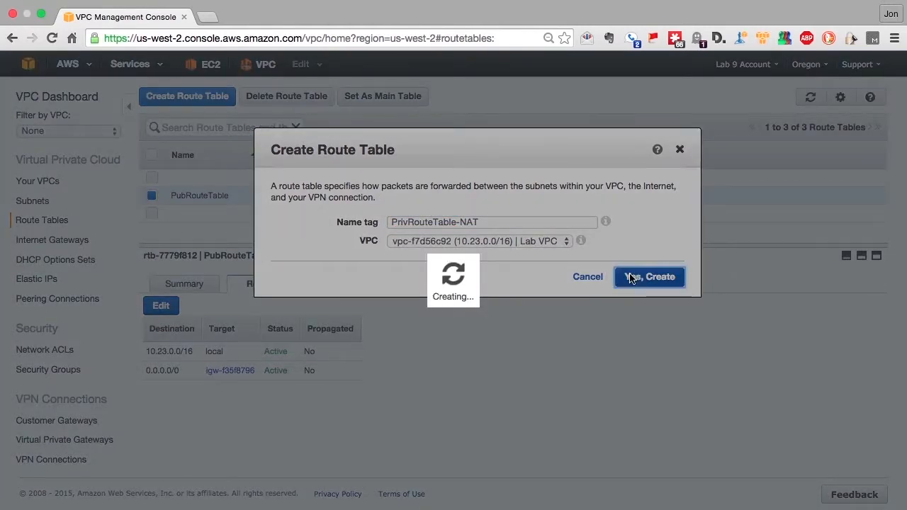
left_click(649, 276)
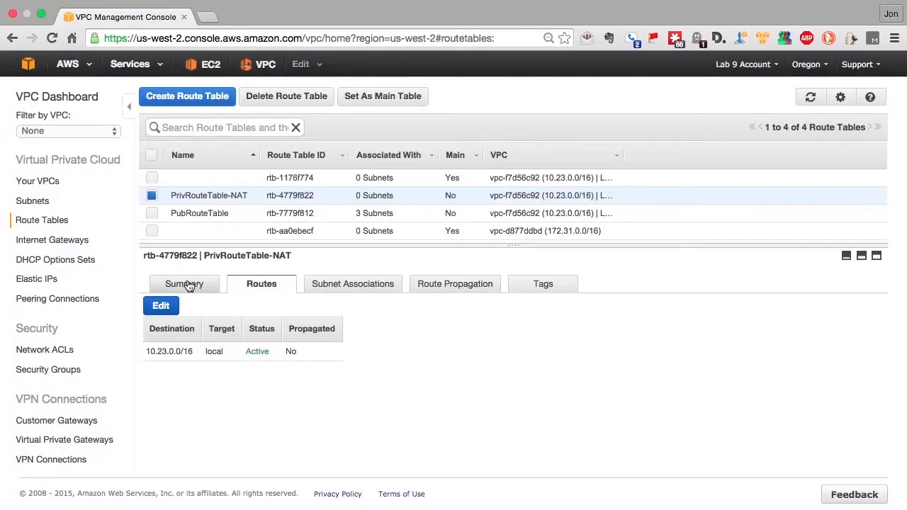
- Add a 0.0.0.0/0 route targeting the NAT instance ID to PrivRouteTable-NAT and save
left_click(162, 306)
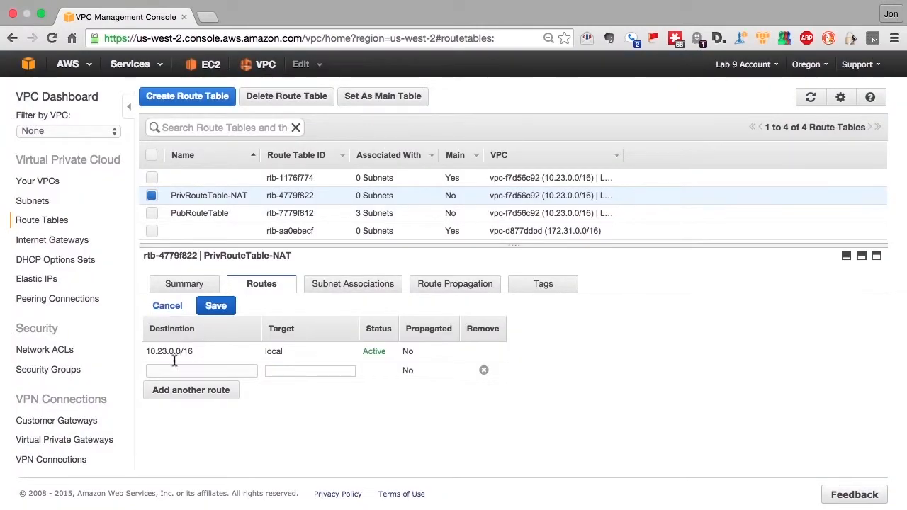
type("0.0.0.0")
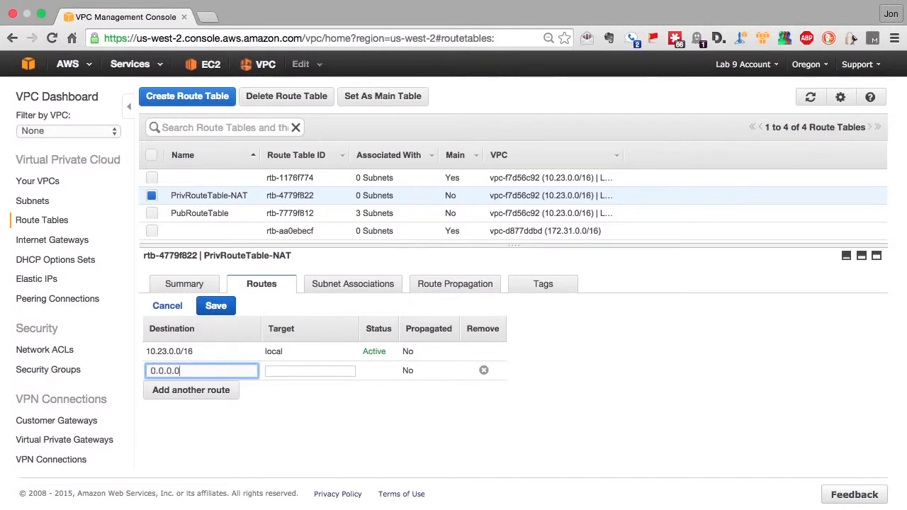
left_click(309, 370)
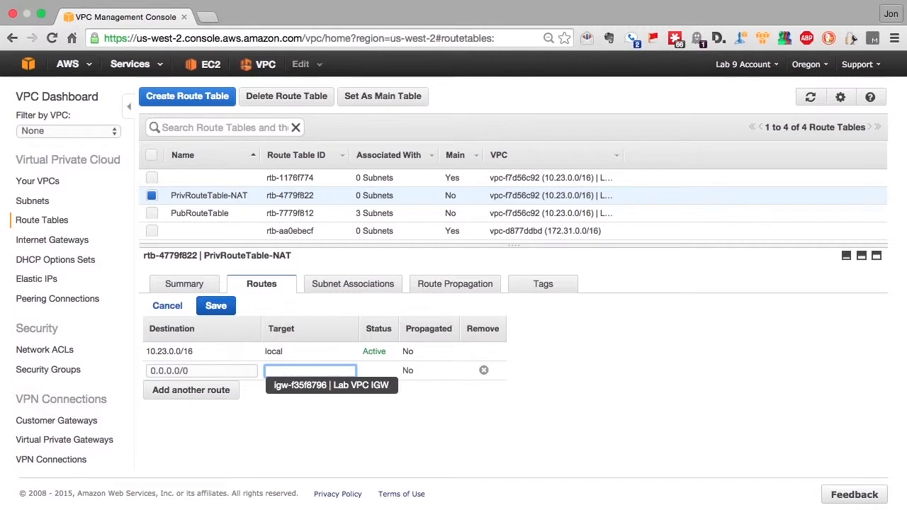
type("i-0006b4f6")
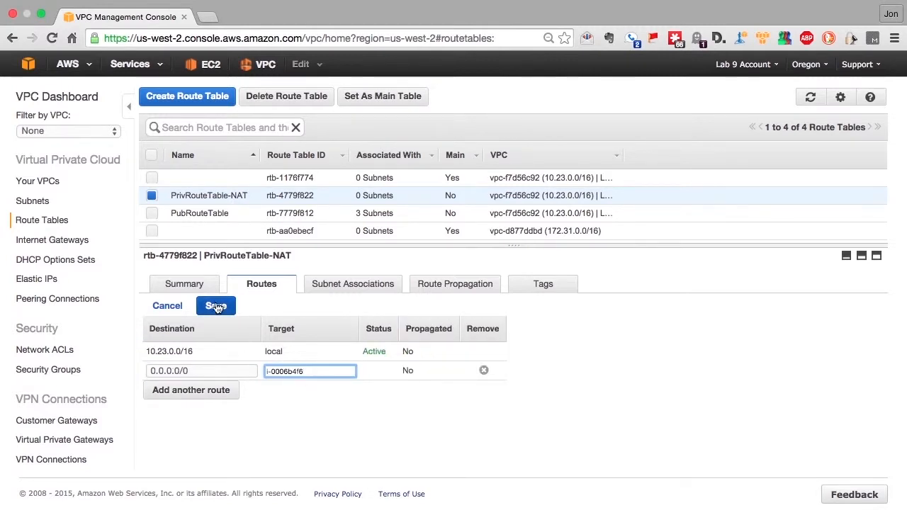
left_click(215, 306)
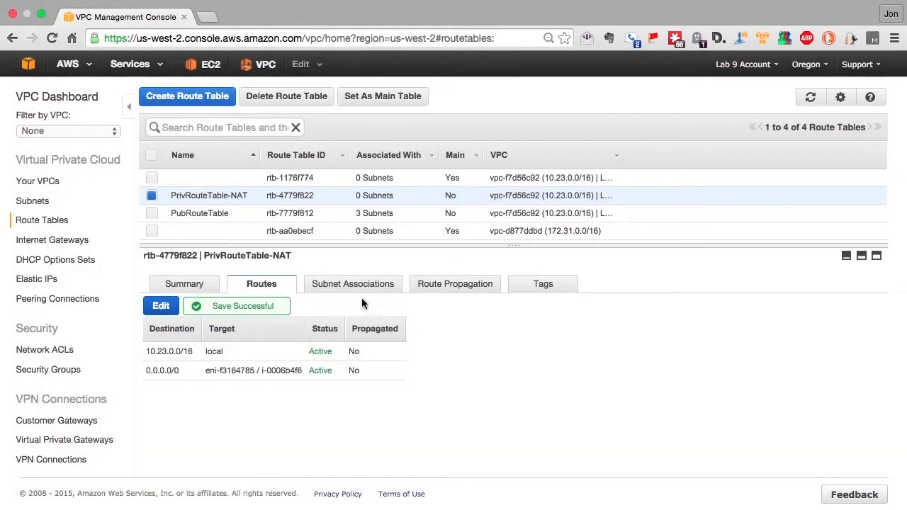
- Associate PrivSub-AZ-A1, PrivSub-AZ-B1 and PrivSub-AZ-C1 with PrivRouteTable-NAT and save
left_click(352, 284)
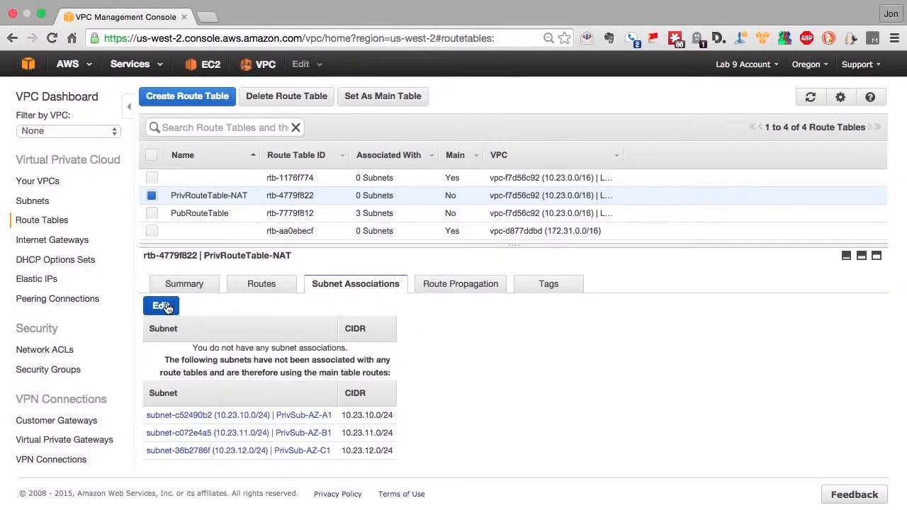
left_click(161, 306)
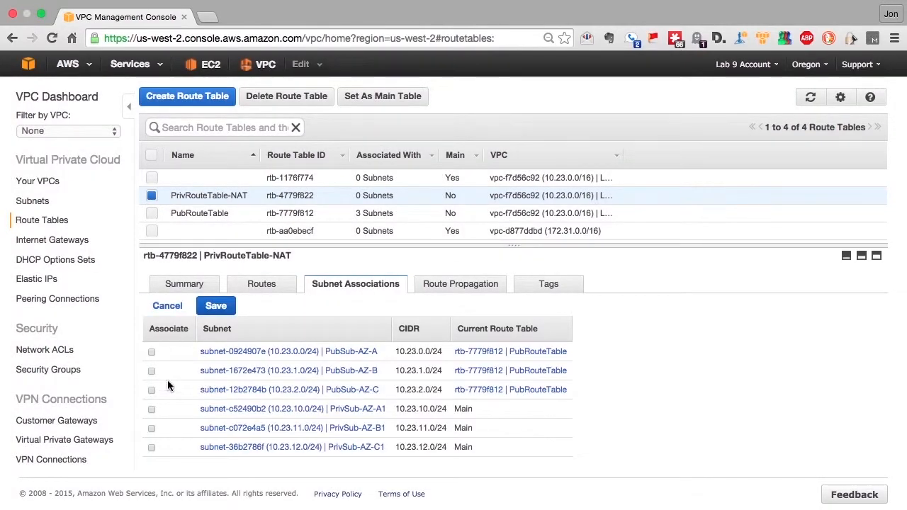
left_click(150, 408)
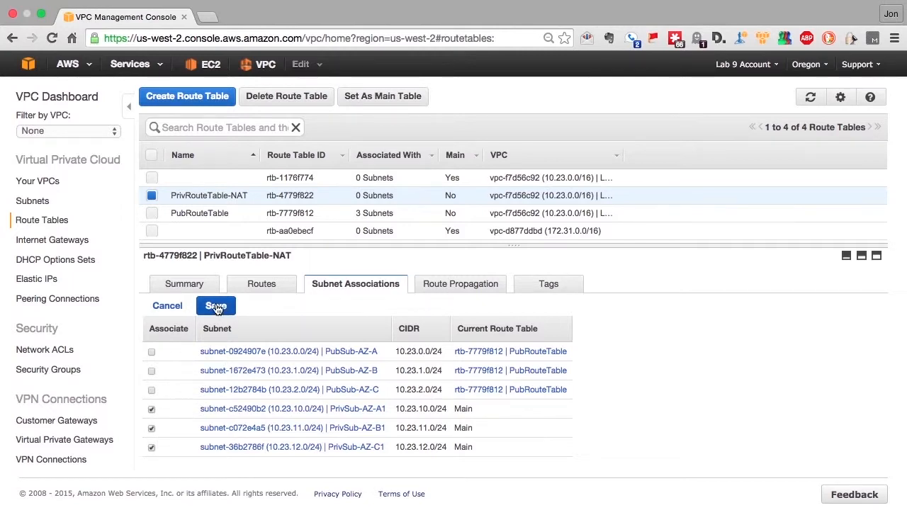
left_click(216, 306)
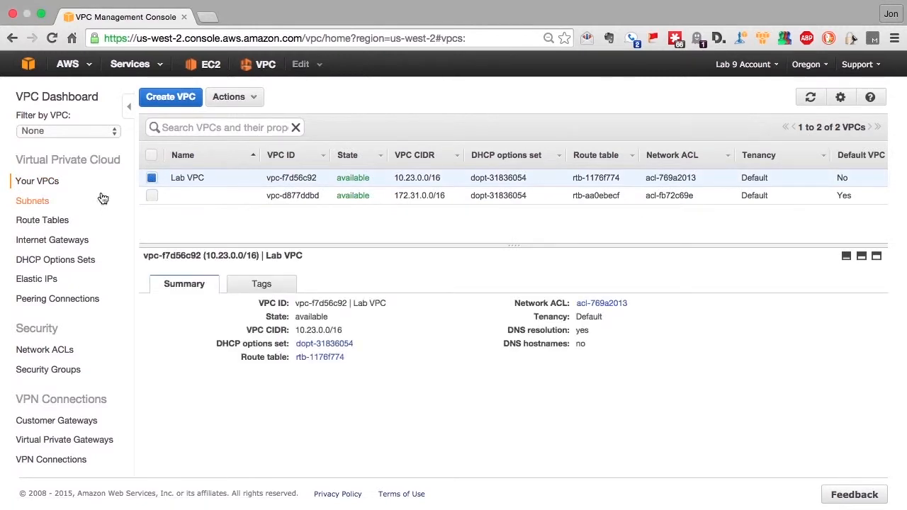
- Review the subnet list sorted by VPC, then go to Internet Gateways
left_click(33, 201)
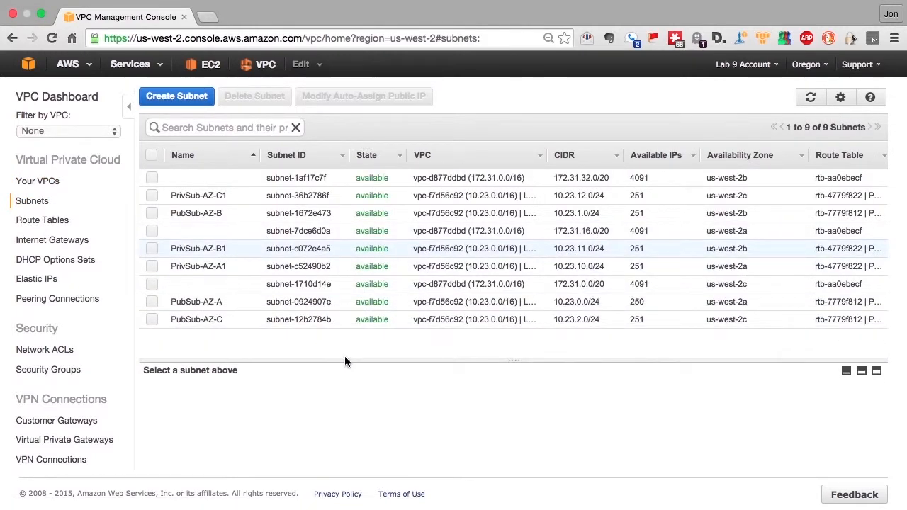
left_click(542, 155)
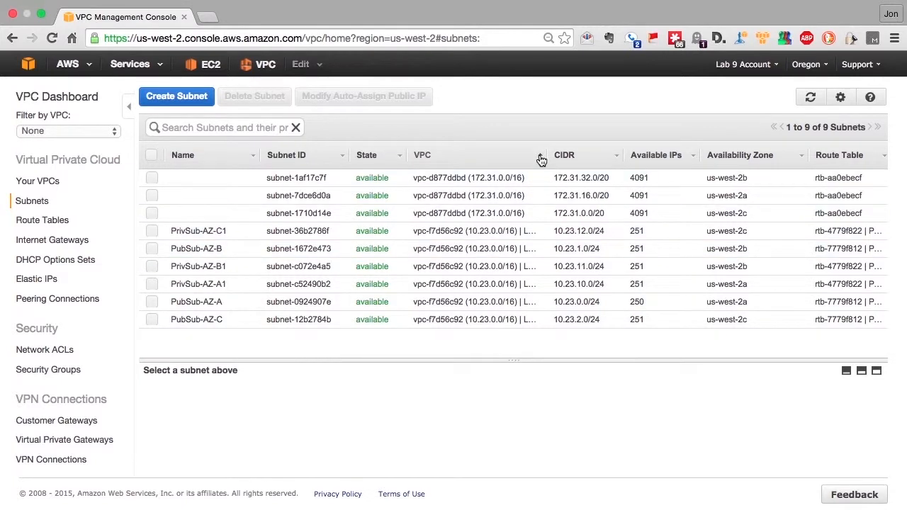
left_click(51, 239)
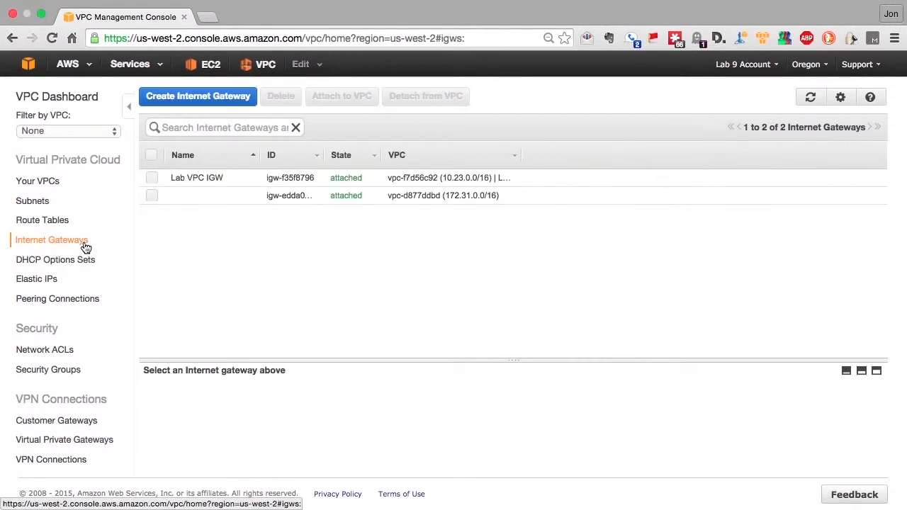